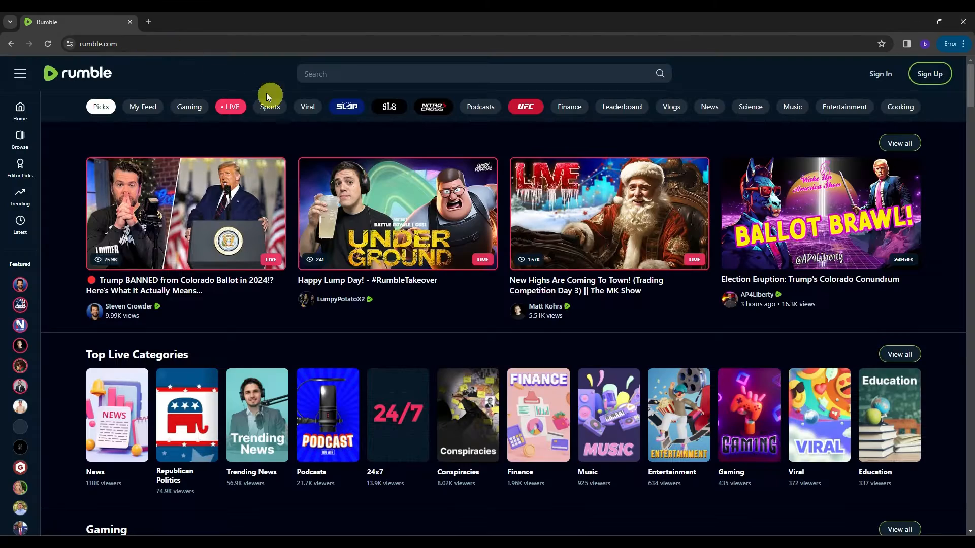
- Browse the home page category sections (Viral, Power Slap, Finance, Vlogs)
left_click(188, 107)
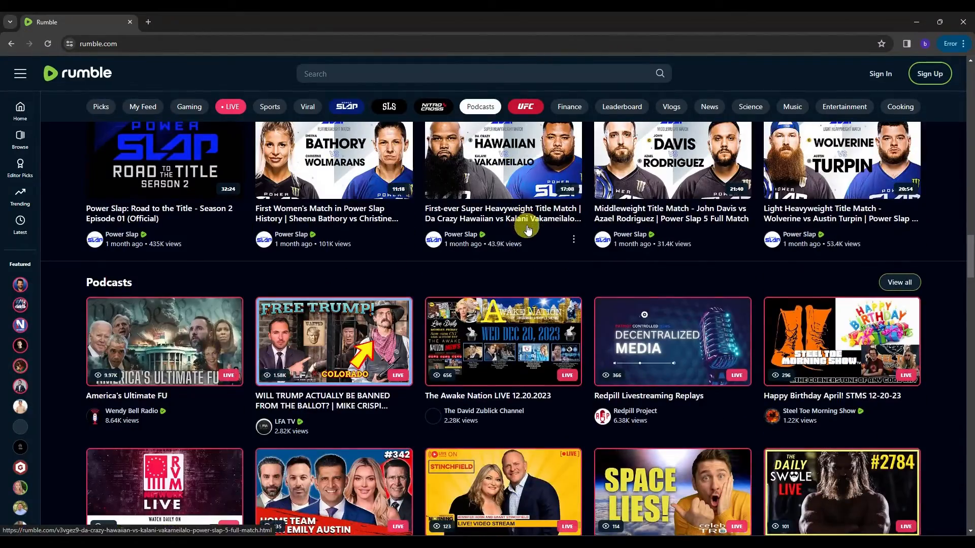
left_click(306, 107)
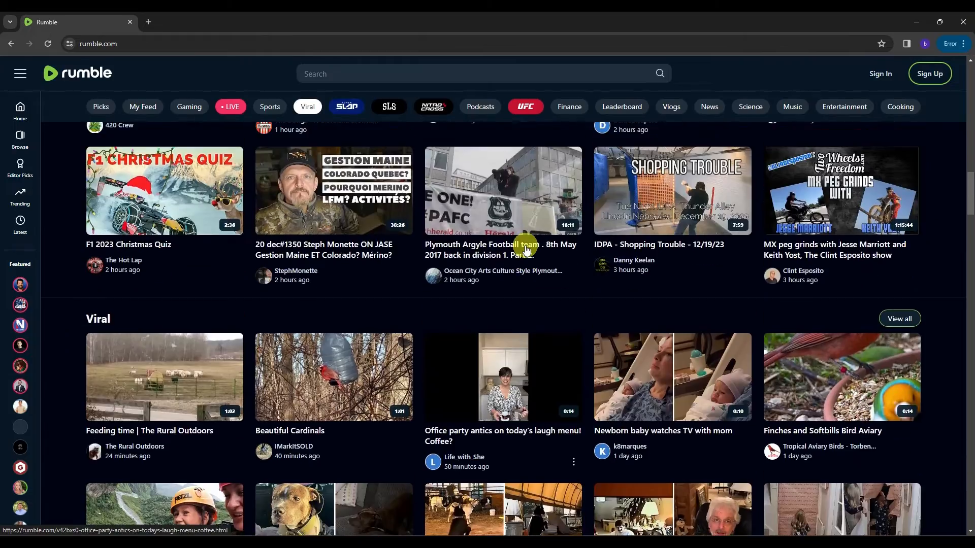
left_click(347, 107)
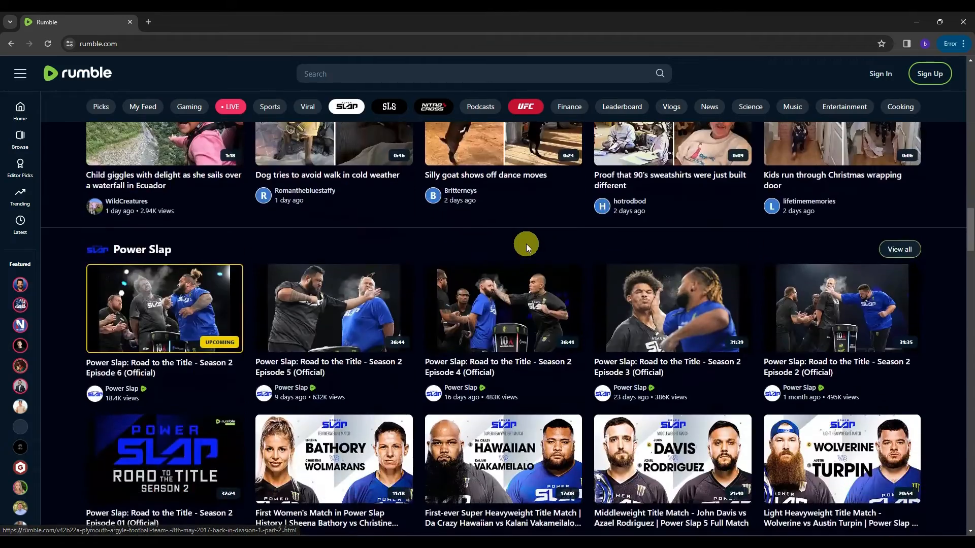
left_click(568, 107)
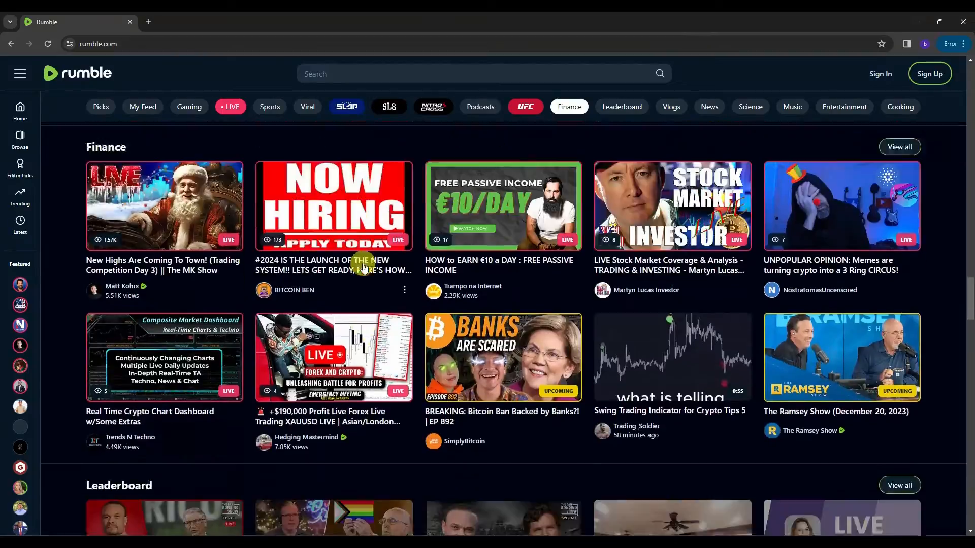
left_click(671, 107)
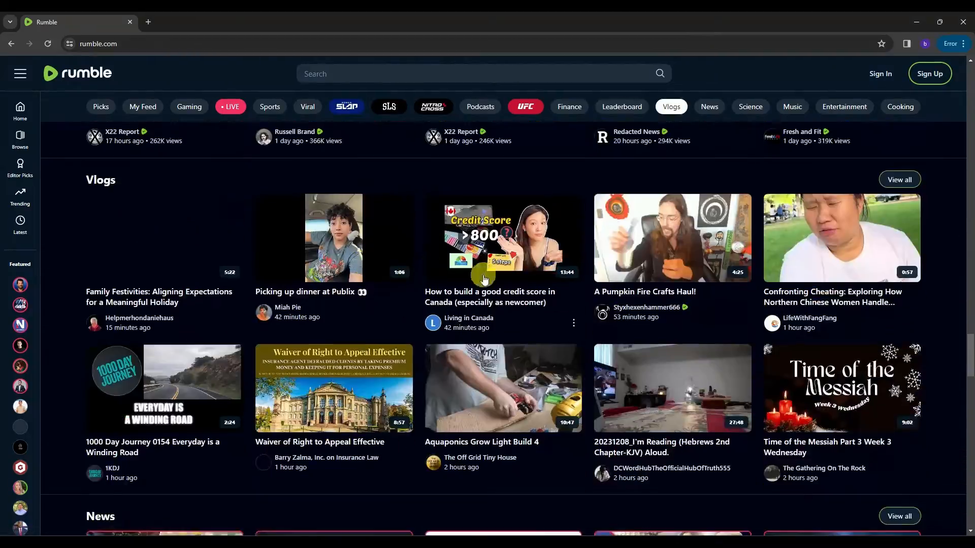
left_click(568, 107)
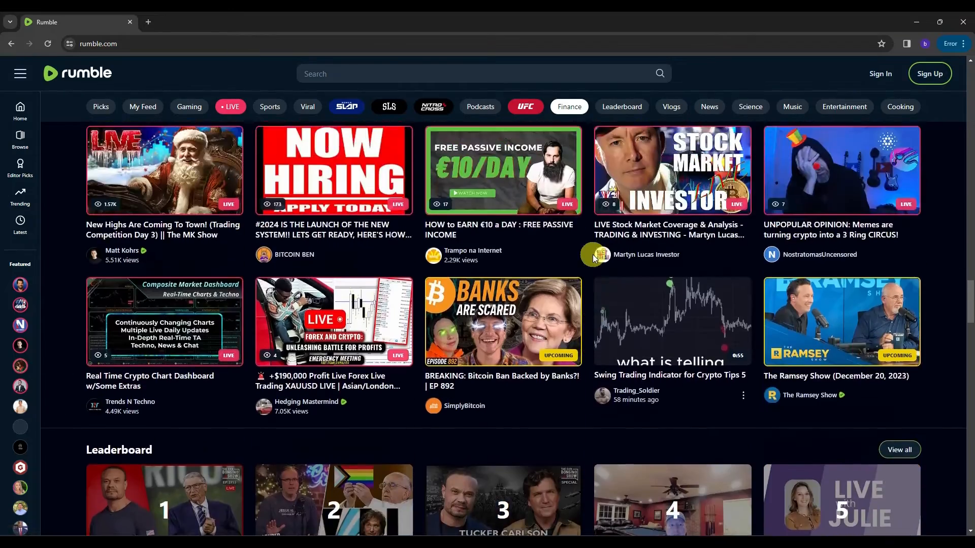
left_click(346, 106)
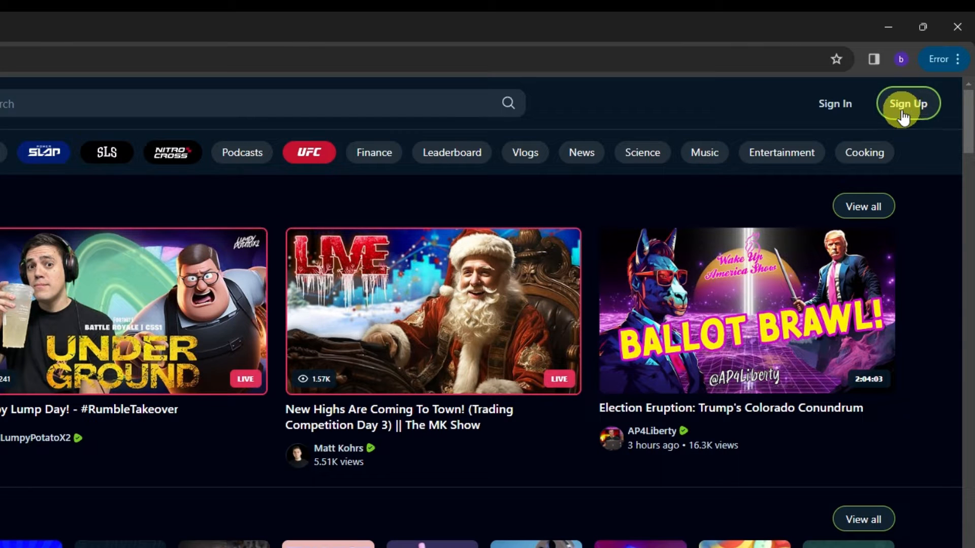
- Go to free account sign-up, agree to the terms and submit the registration
left_click(907, 104)
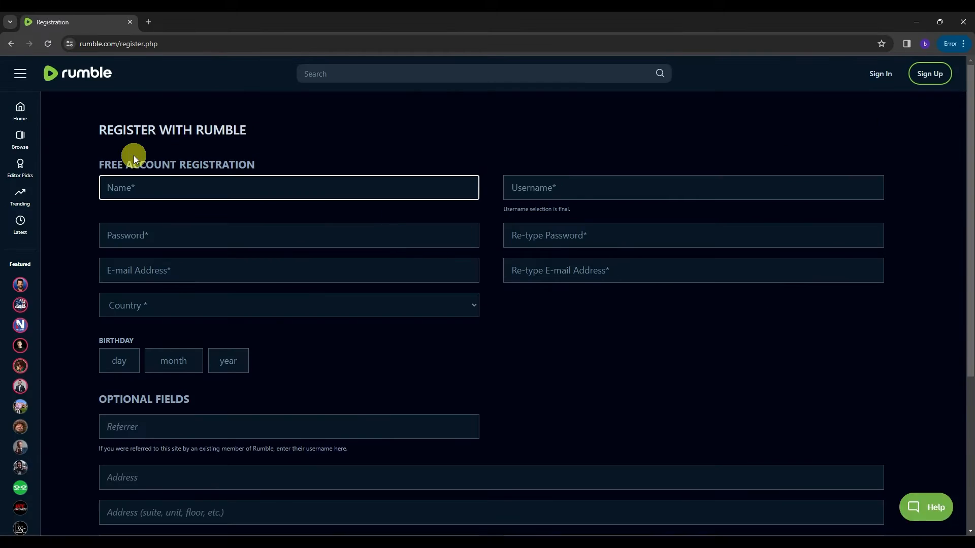
mouse_move(230, 164)
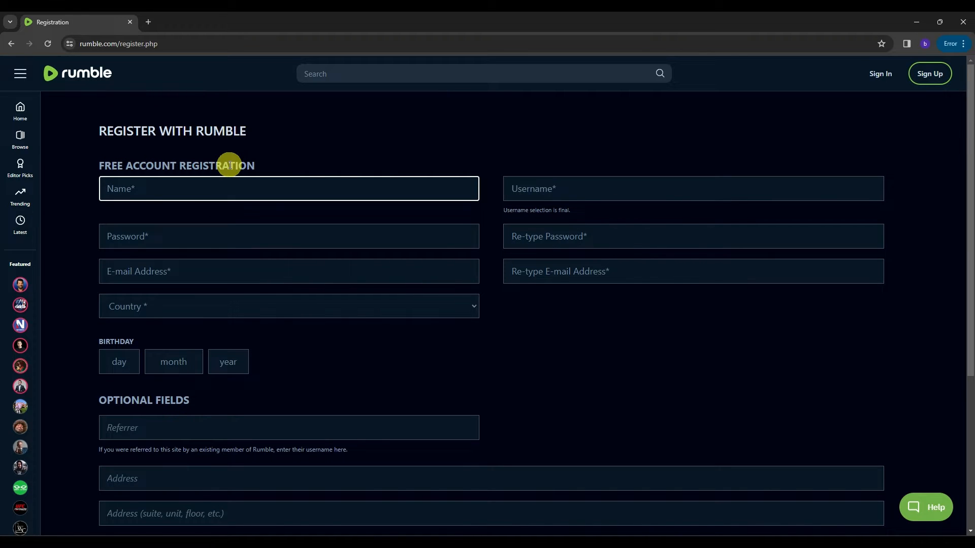
mouse_move(535, 189)
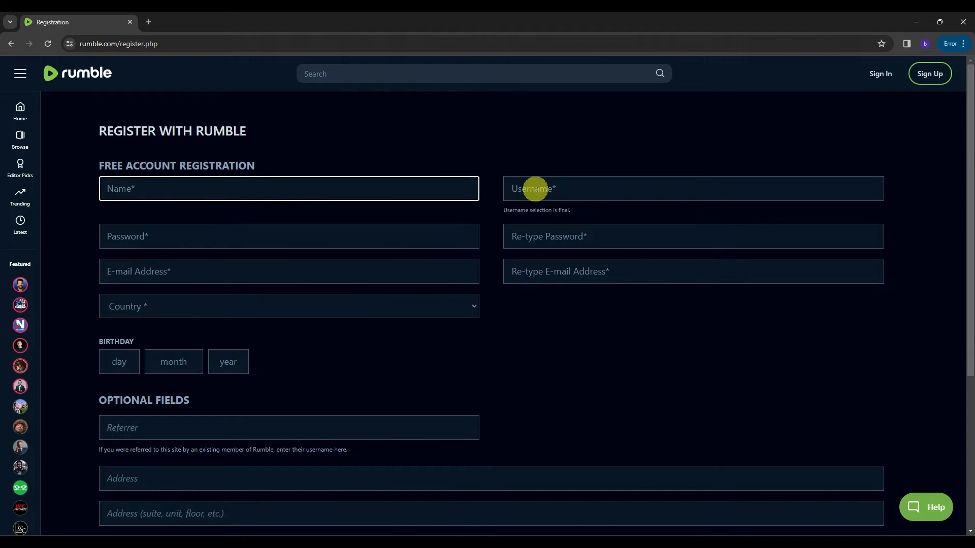
scroll("down", 3)
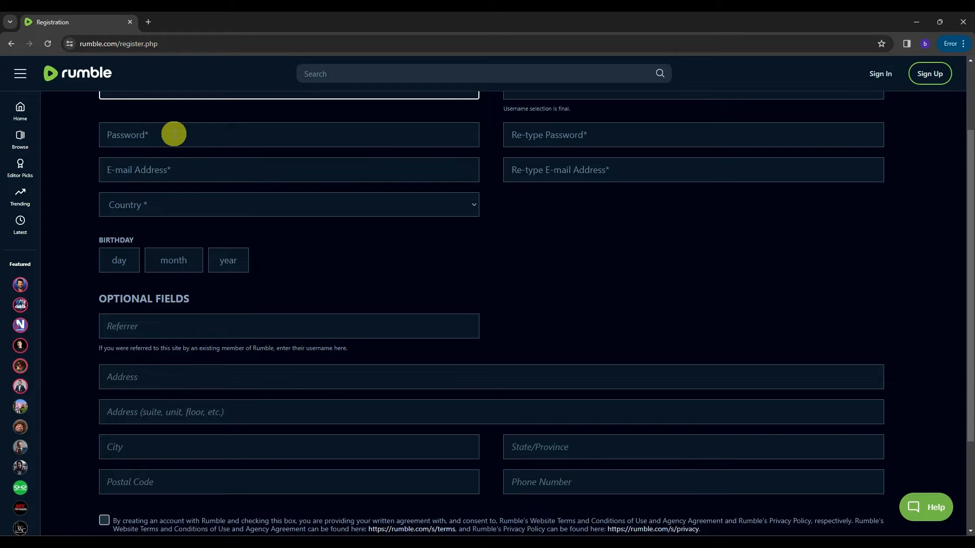
mouse_move(145, 191)
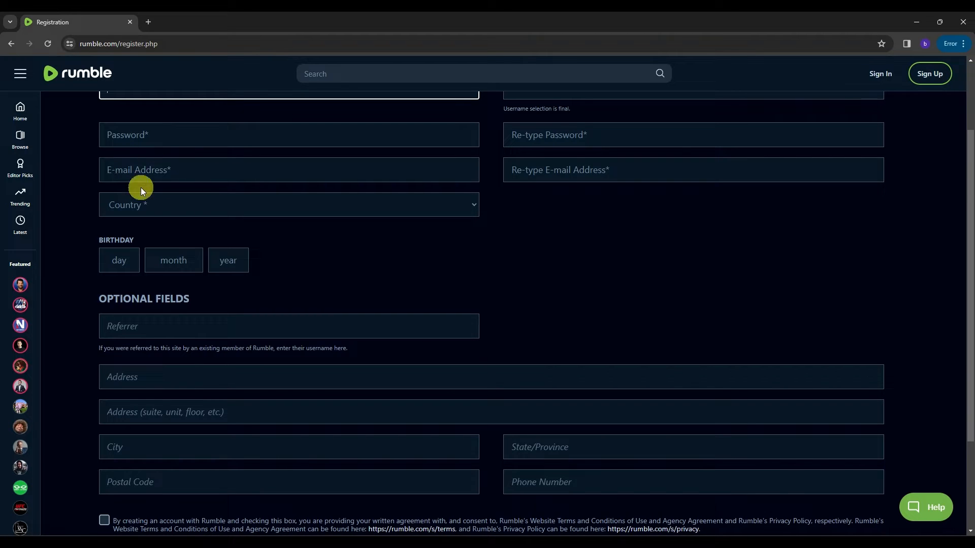
scroll("down", 3)
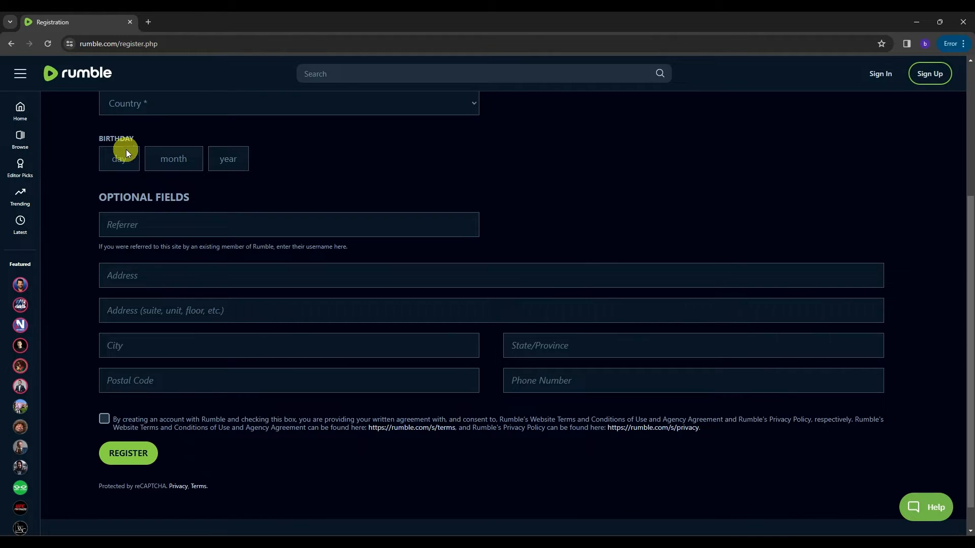
scroll("down", 3)
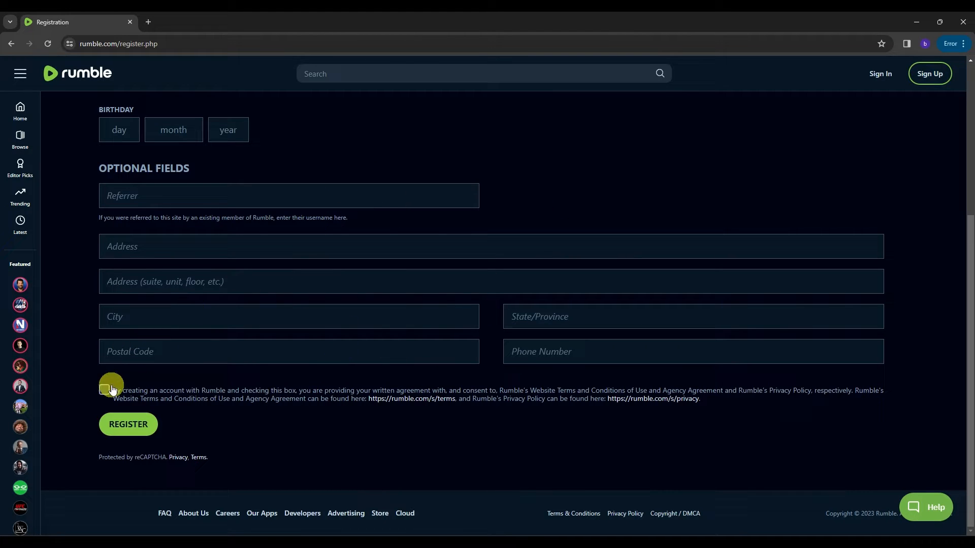
left_click(103, 390)
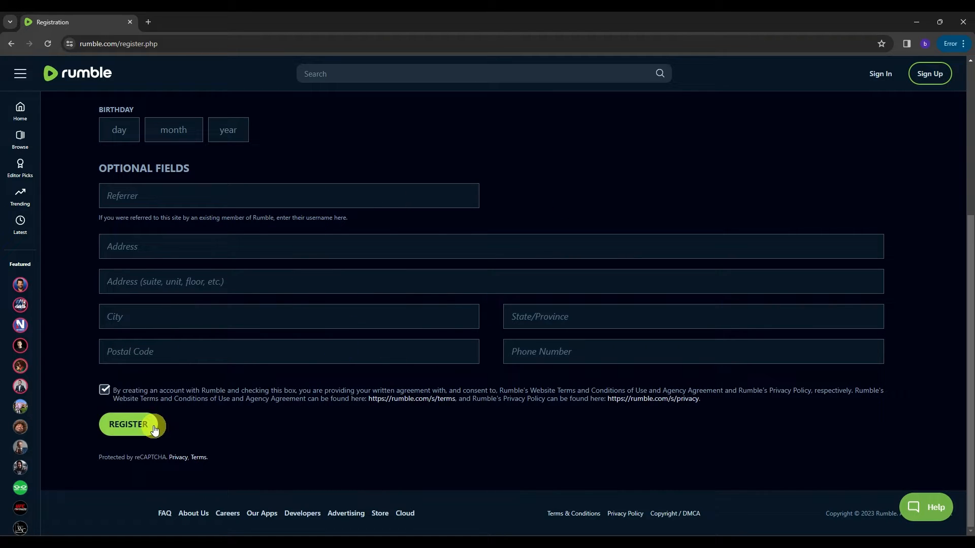
left_click(127, 425)
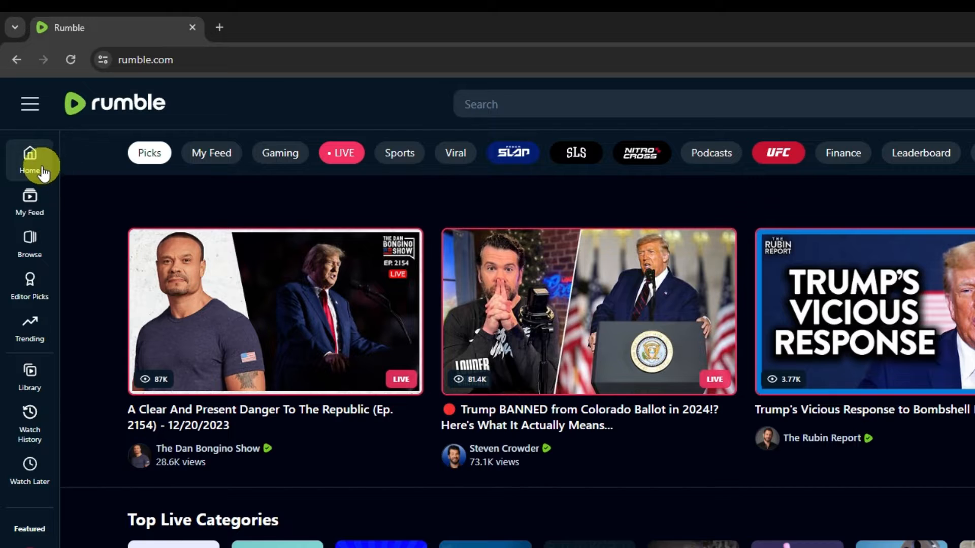
mouse_move(31, 241)
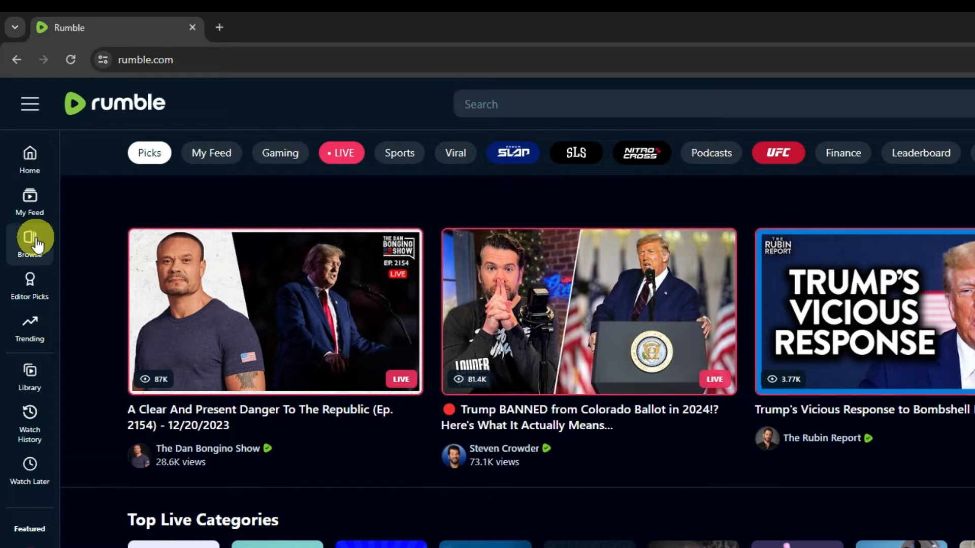
mouse_move(36, 332)
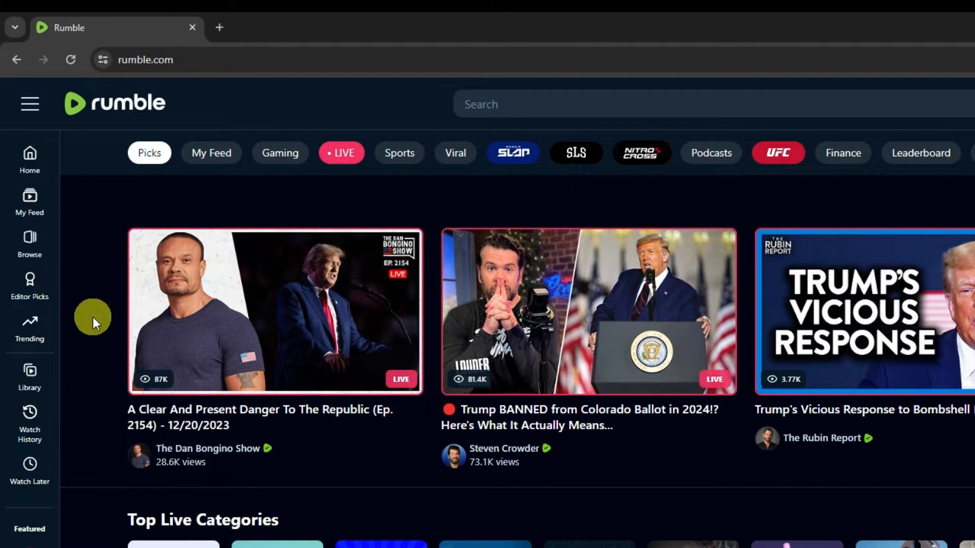
mouse_move(60, 405)
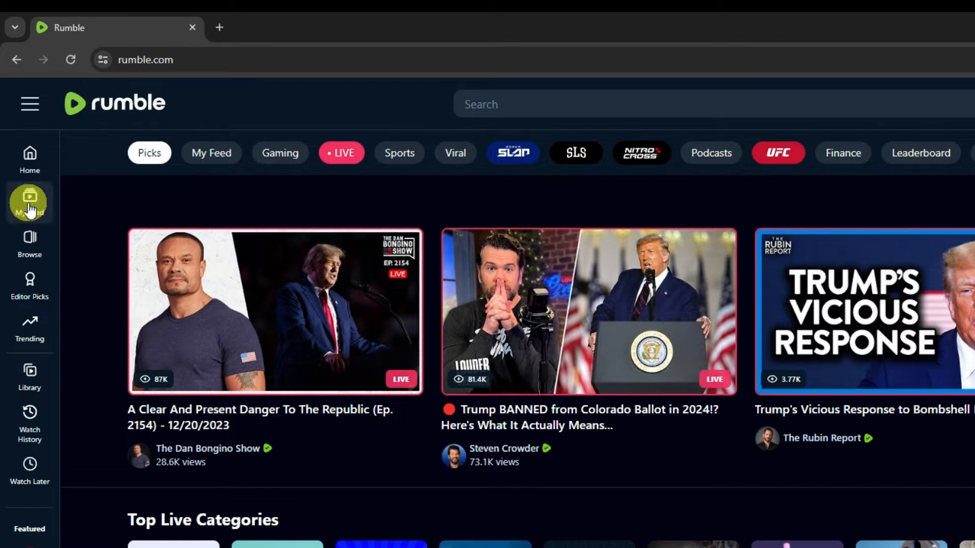
- Check the My Feed subscriptions page (no videos), then return to the home page
left_click(28, 201)
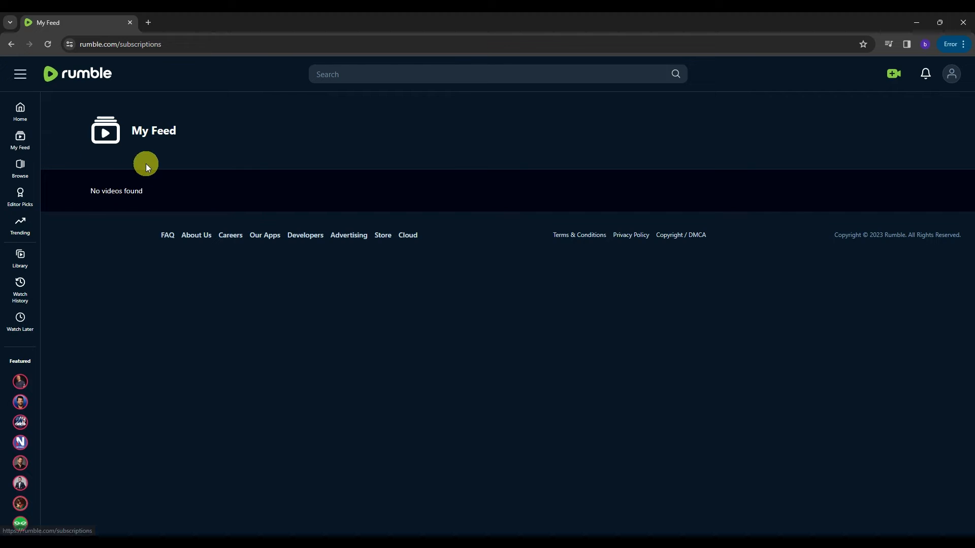
mouse_move(236, 149)
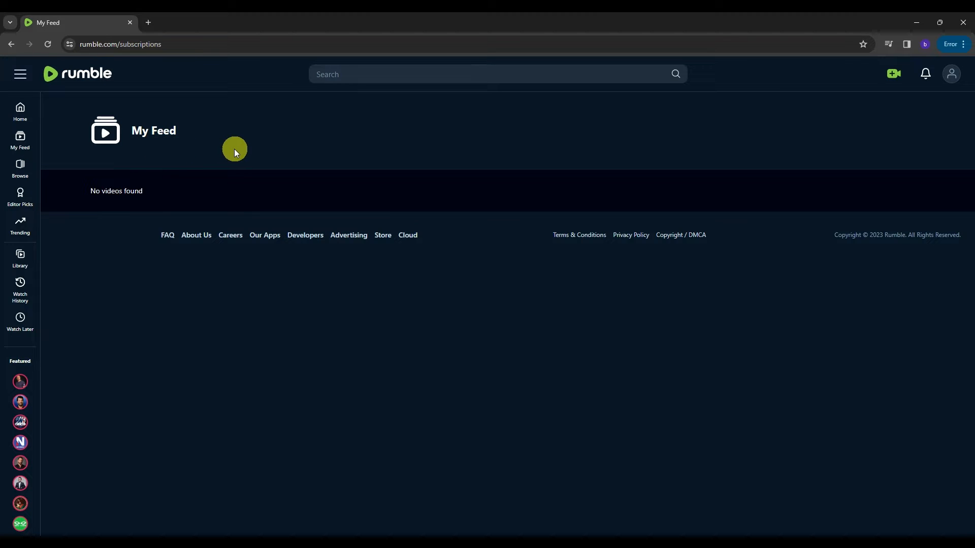
mouse_move(138, 194)
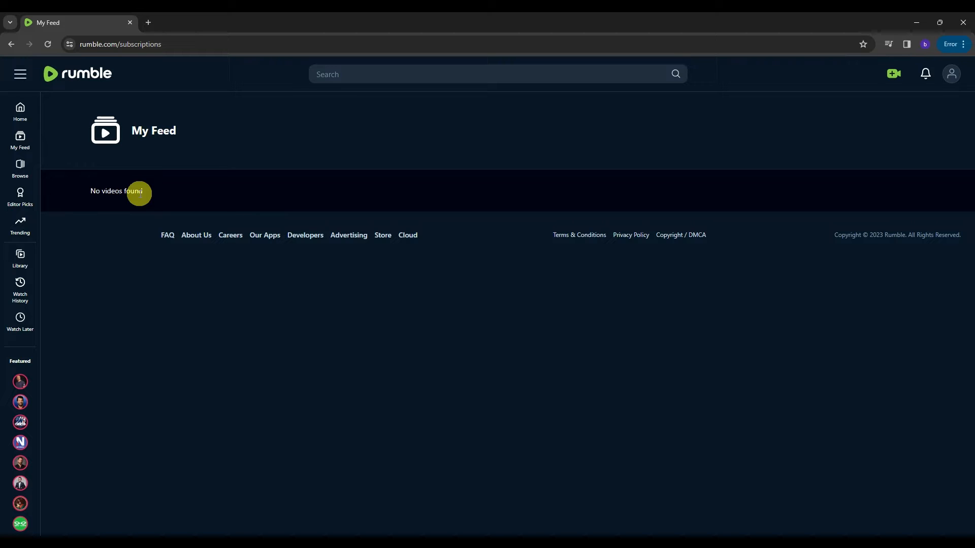
left_click(20, 110)
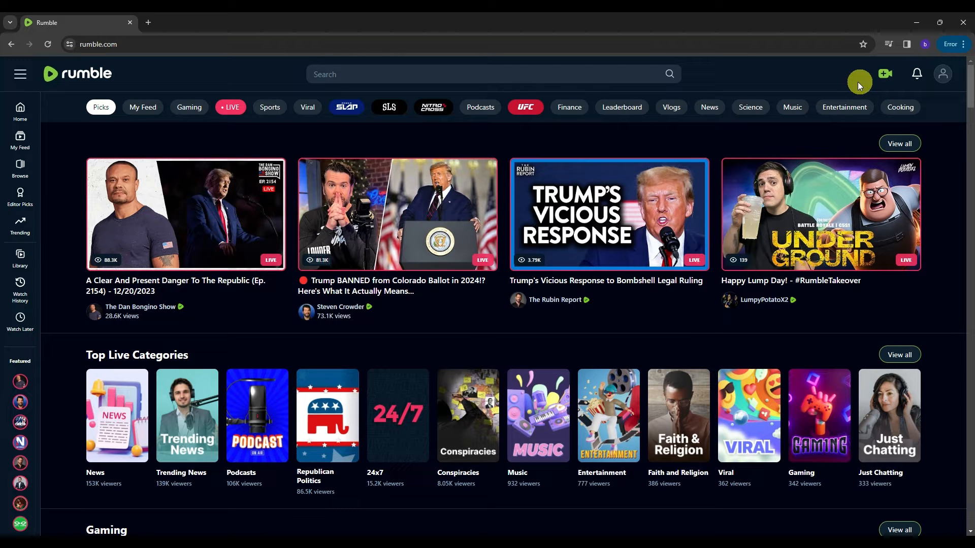
mouse_move(883, 77)
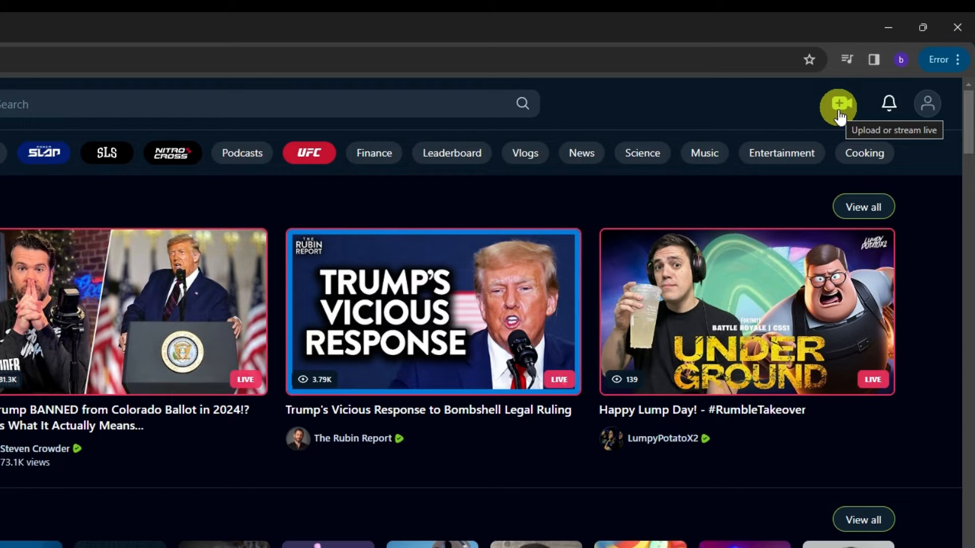
mouse_move(888, 103)
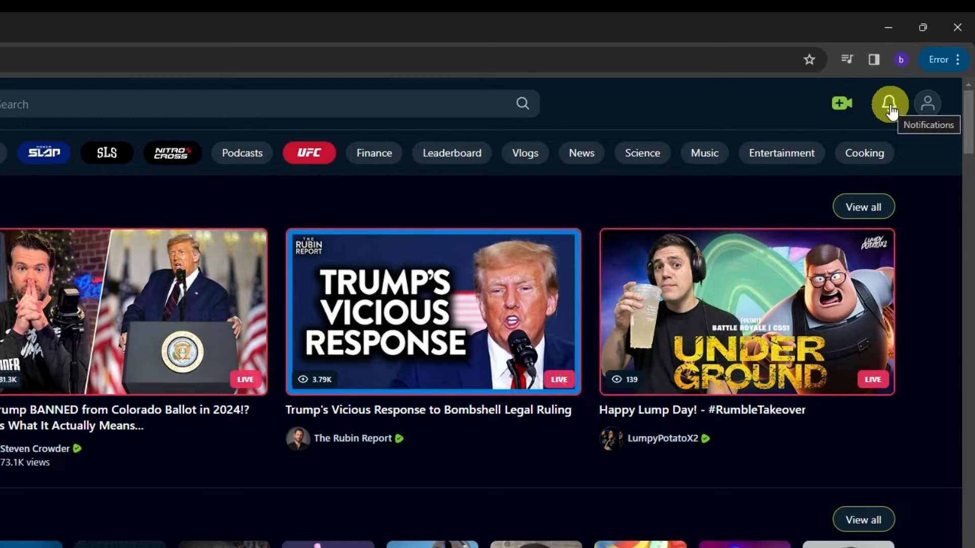
- Reveal the account dropdown menu from the profile icon in the header
left_click(926, 103)
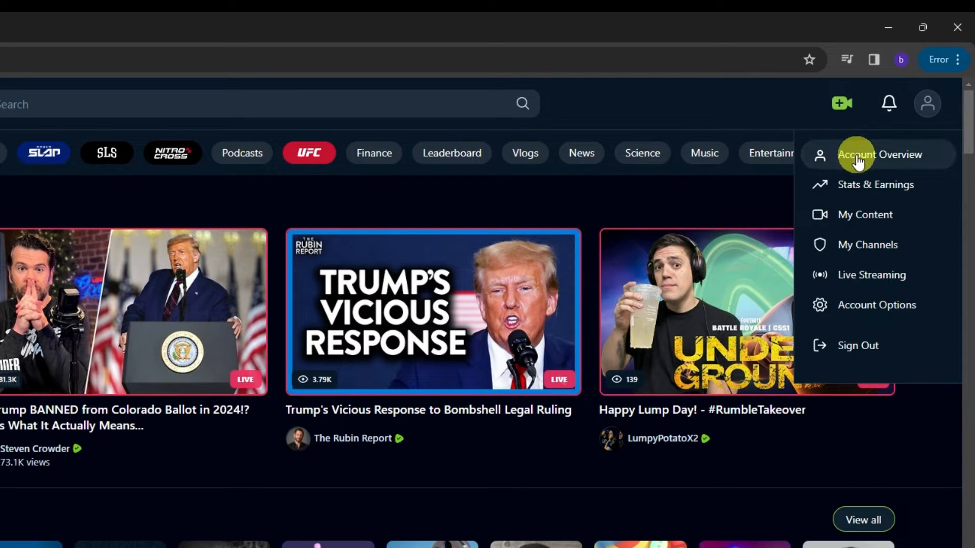
mouse_move(924, 197)
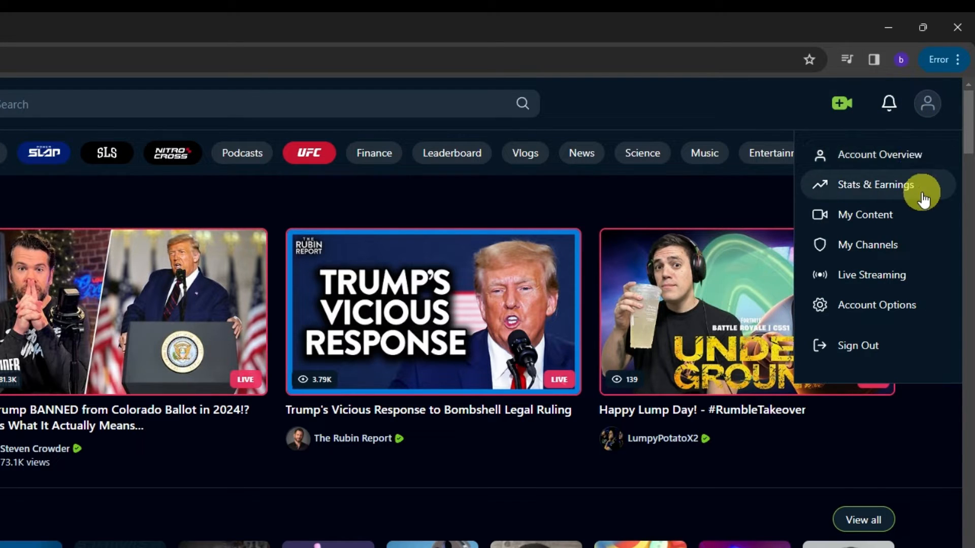
mouse_move(907, 218)
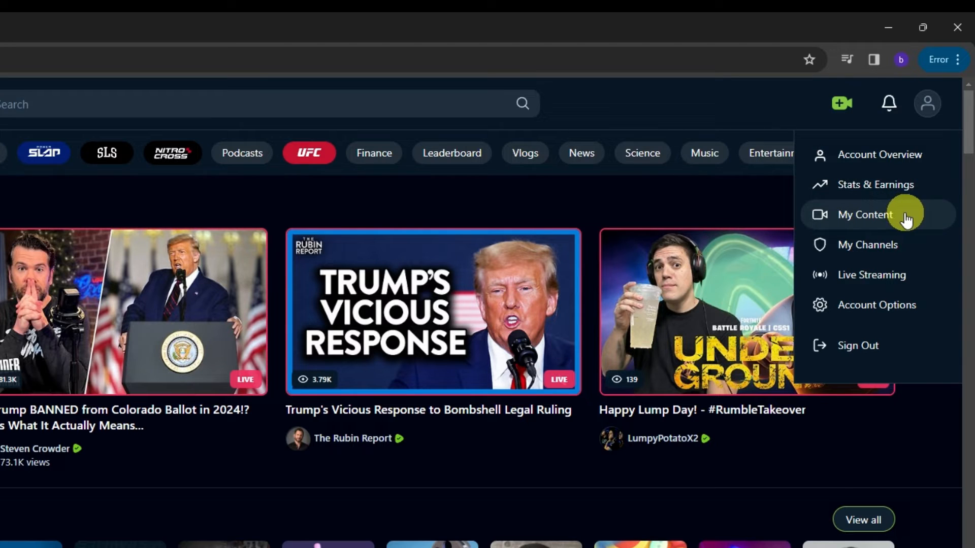
mouse_move(906, 280)
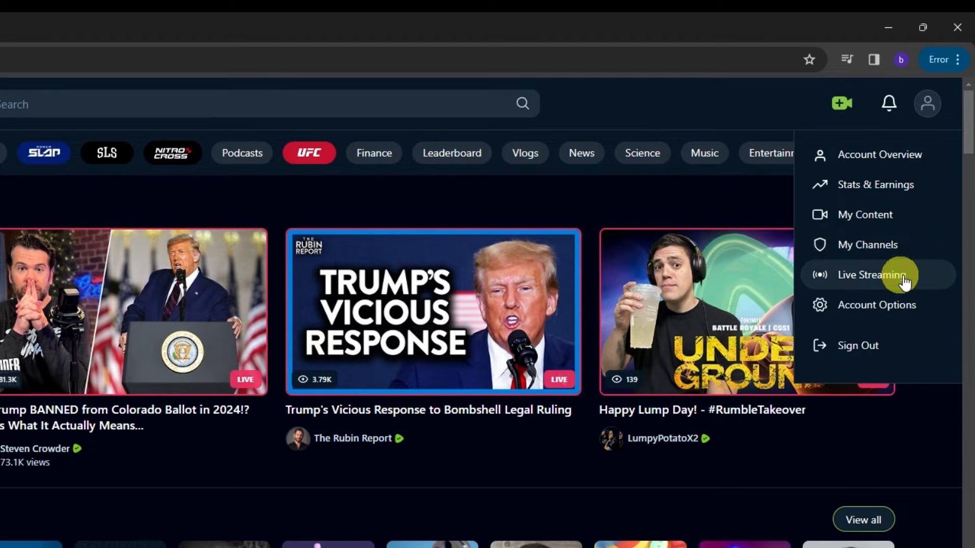
mouse_move(907, 312)
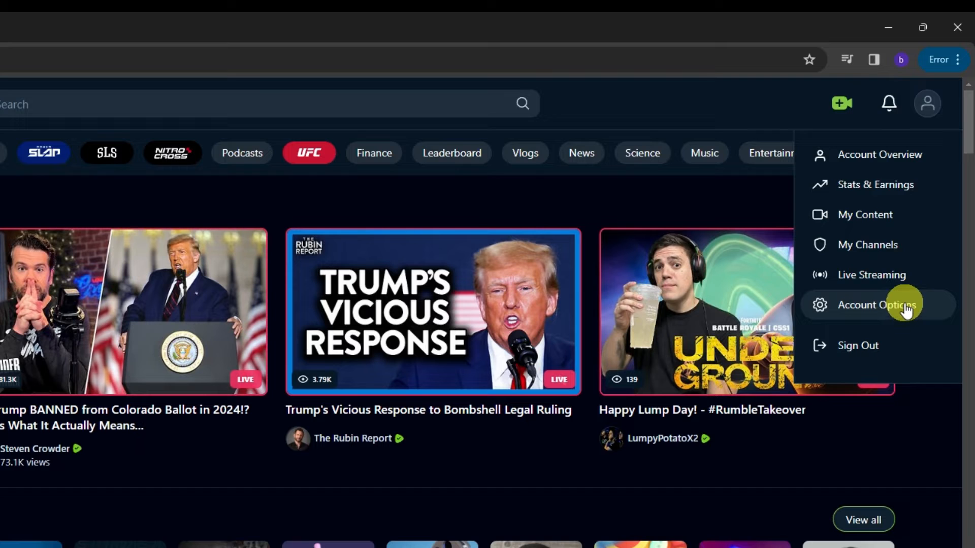
mouse_move(849, 333)
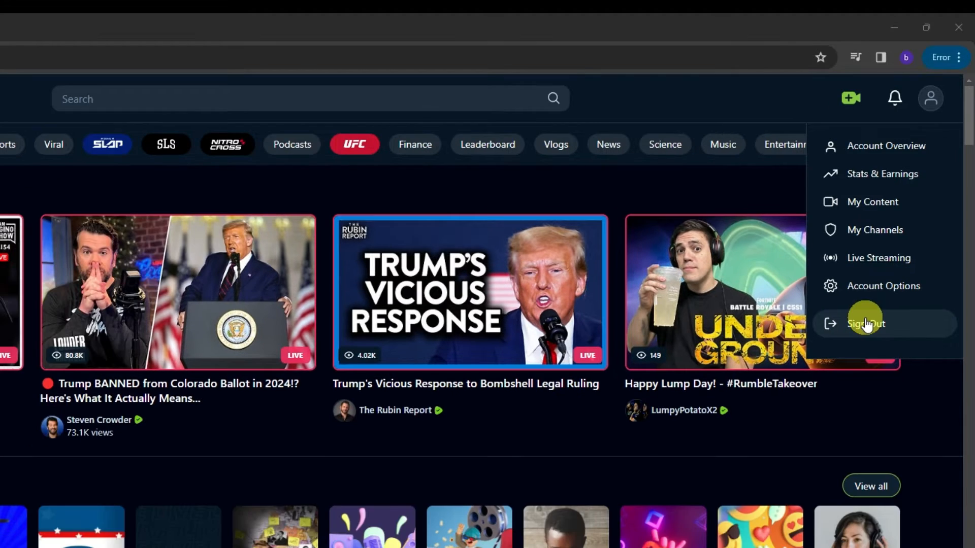
mouse_move(898, 146)
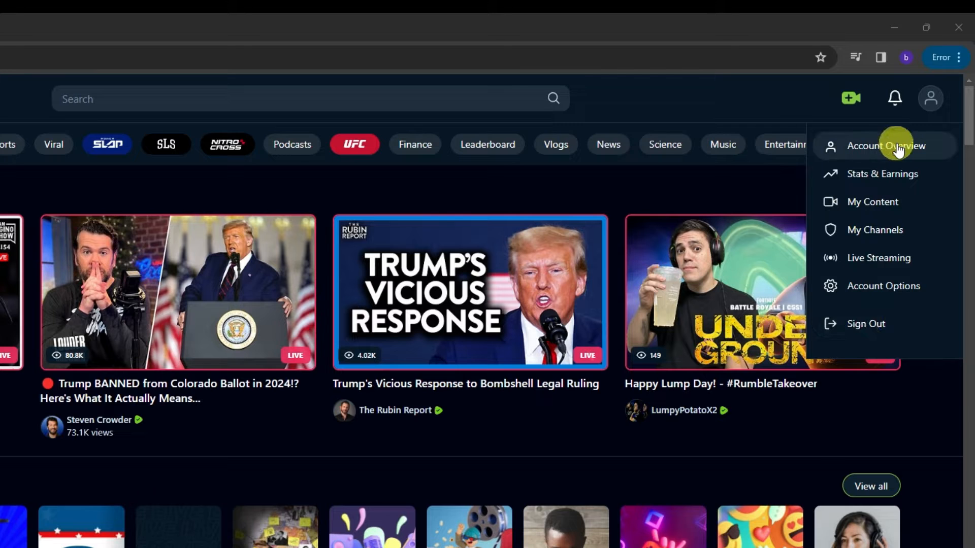
mouse_move(881, 153)
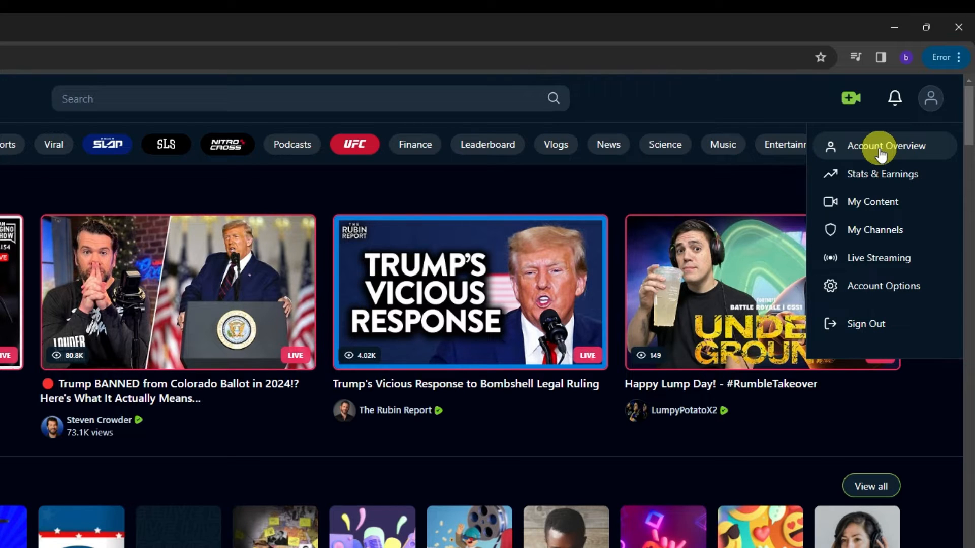
- Go to Account Overview, then the Auto Syndication settings under Videos
left_click(881, 146)
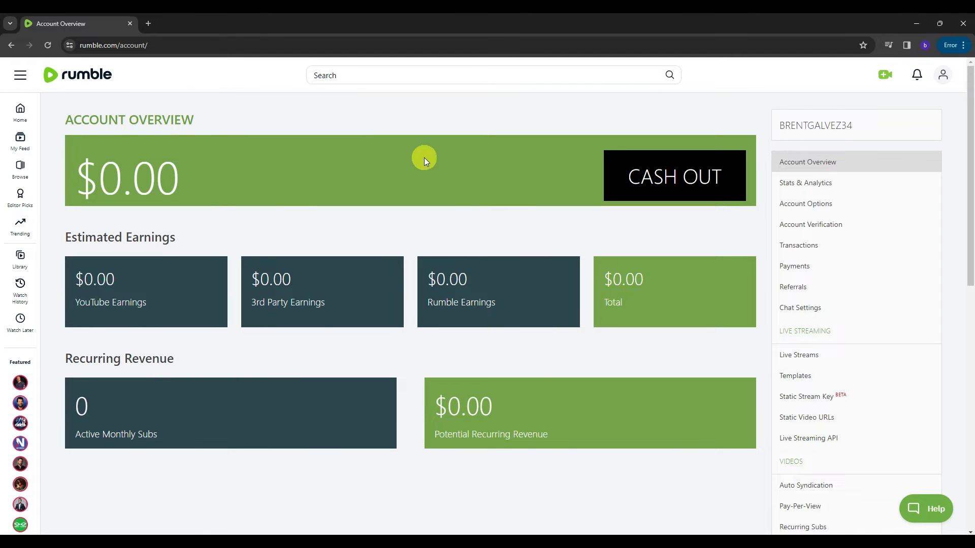
mouse_move(147, 306)
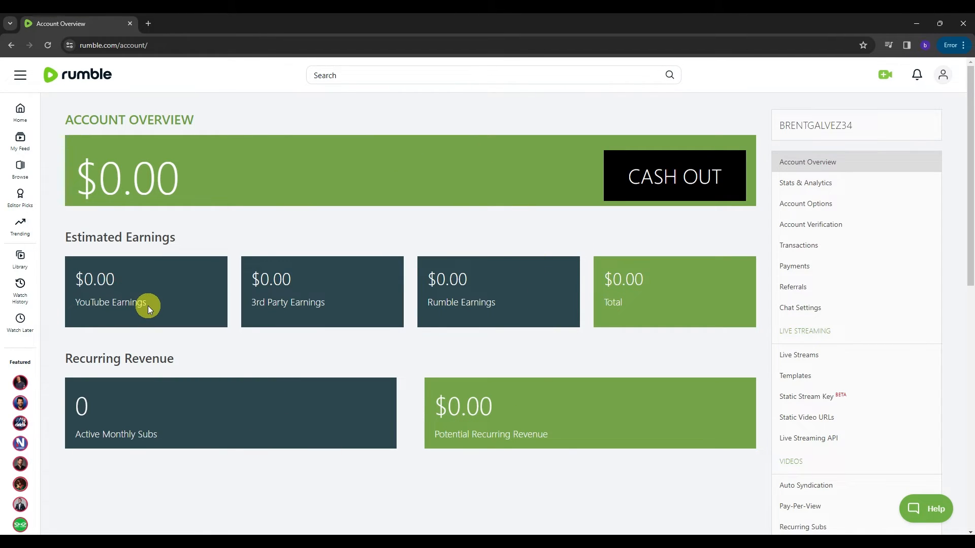
mouse_move(451, 307)
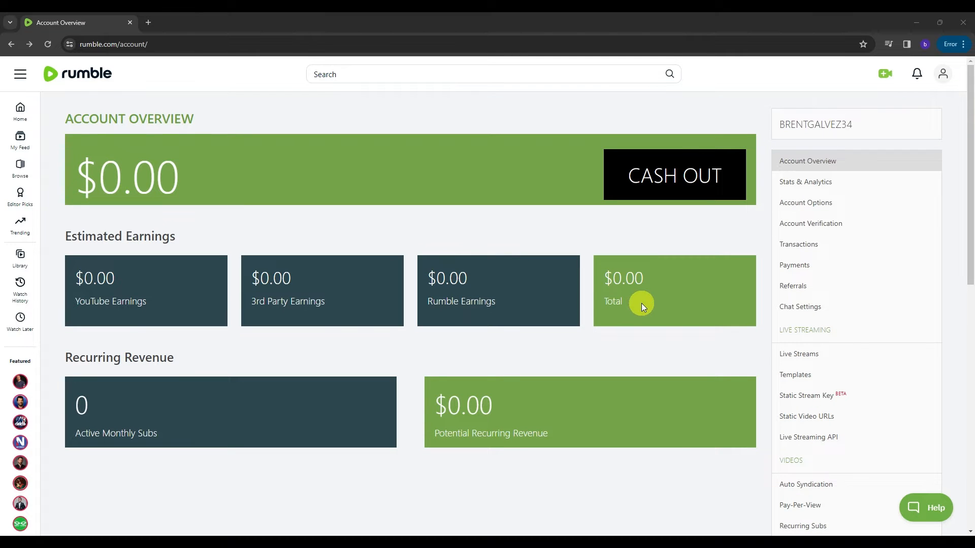
scroll("down", 3)
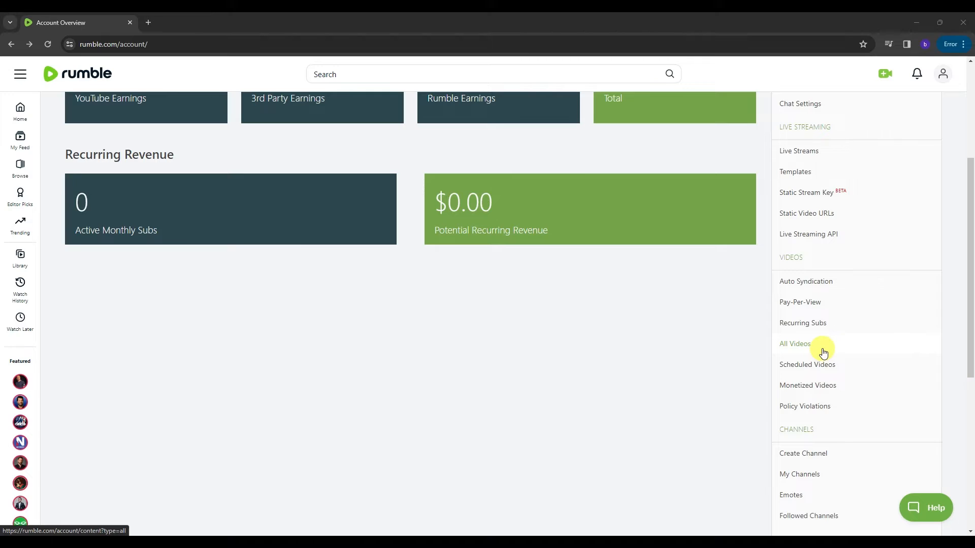
mouse_move(833, 351)
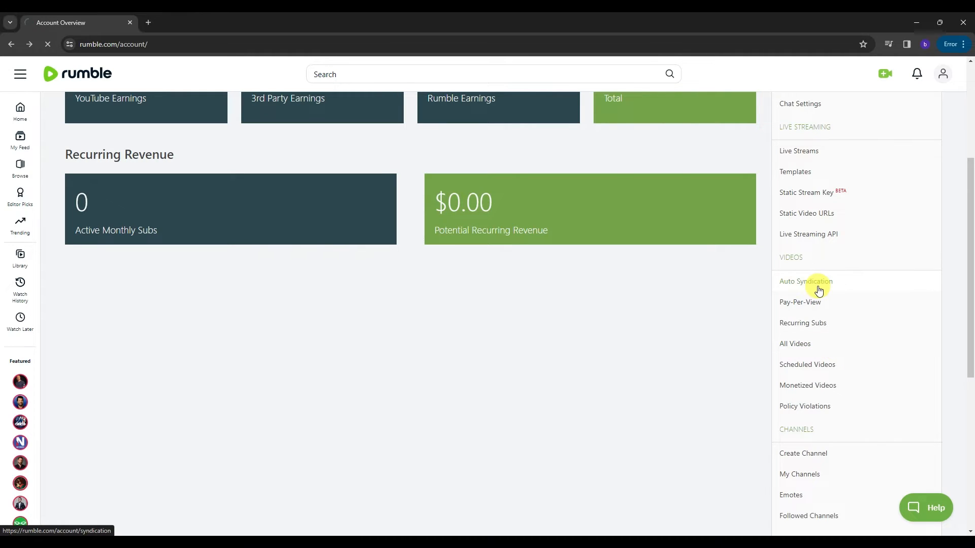
left_click(806, 281)
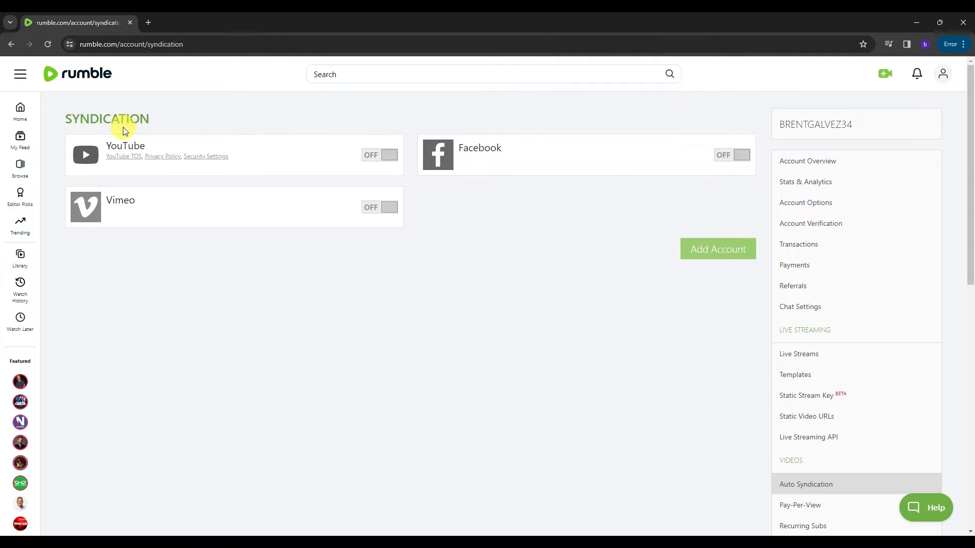
mouse_move(120, 154)
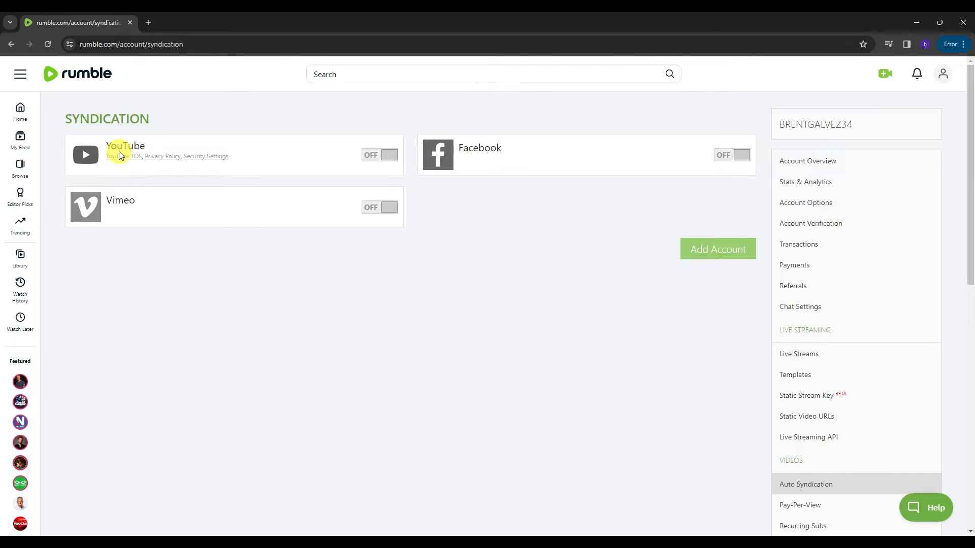
mouse_move(473, 154)
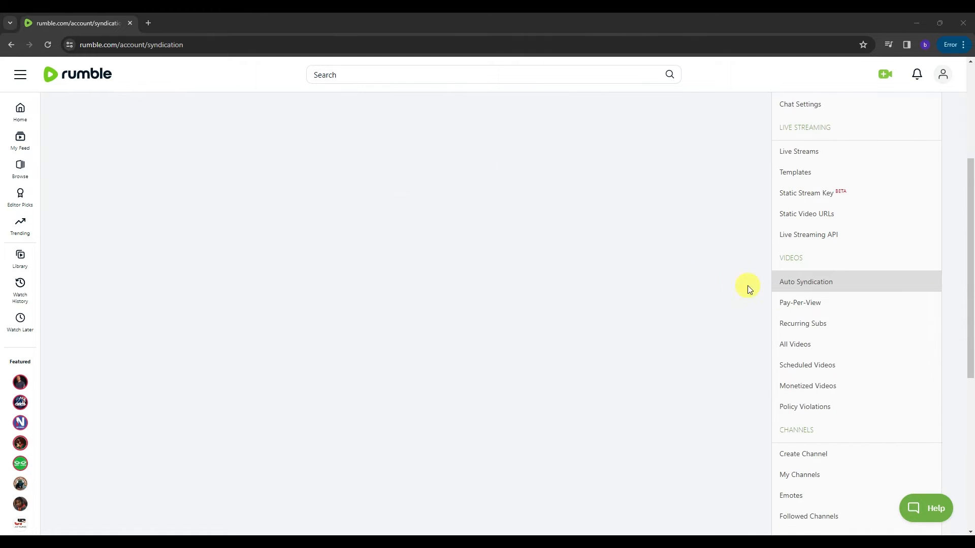
- Check the Pay-Per-View, Recurring Subs and All Videos account pages, each empty
left_click(800, 303)
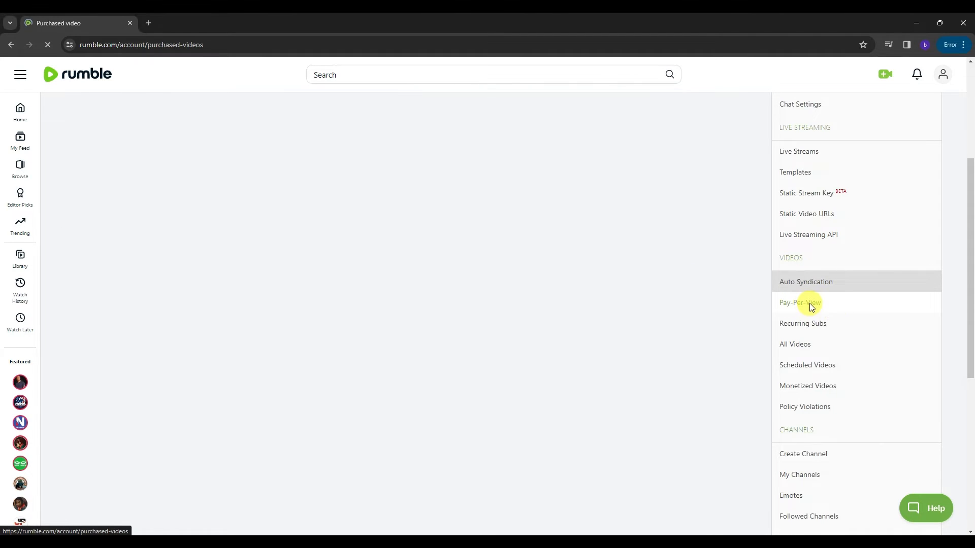
left_click(800, 303)
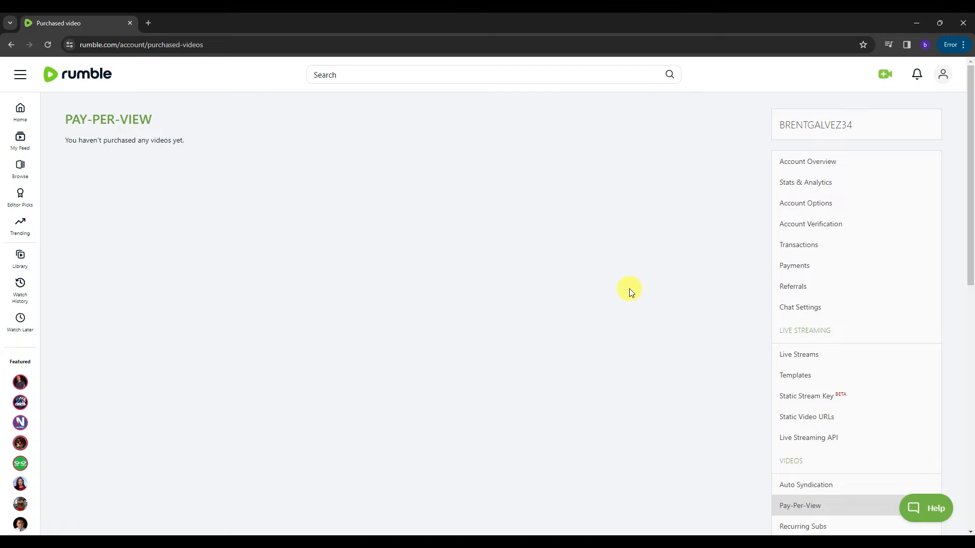
left_click(797, 424)
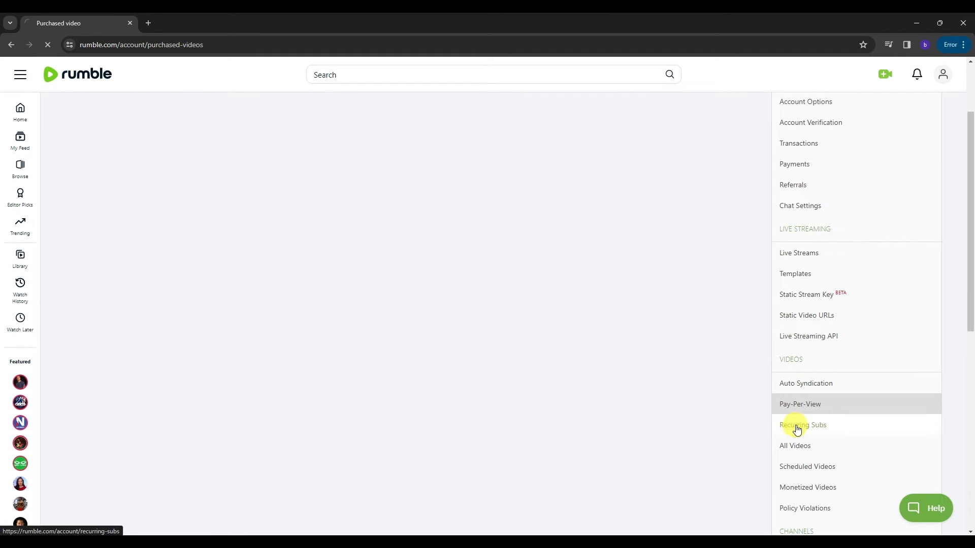
left_click(802, 424)
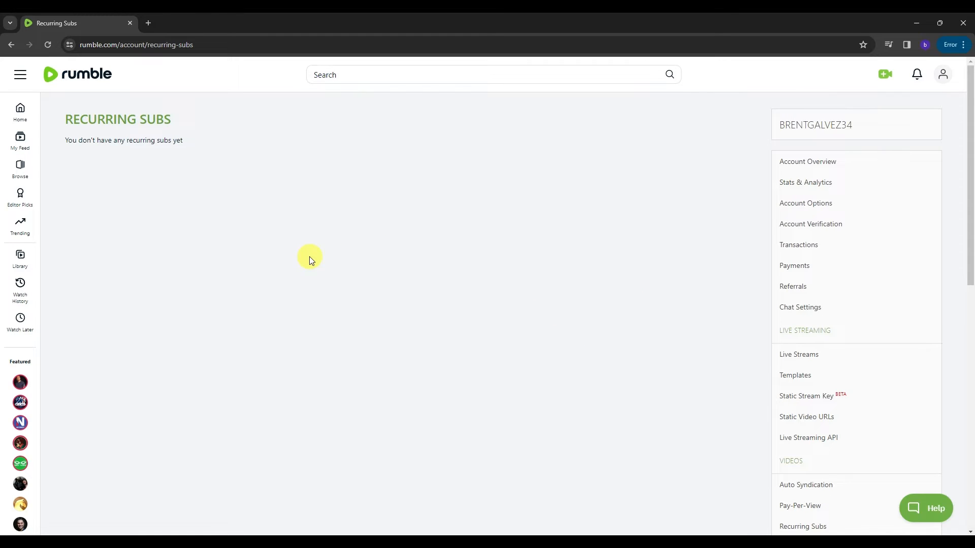
scroll("down", 3)
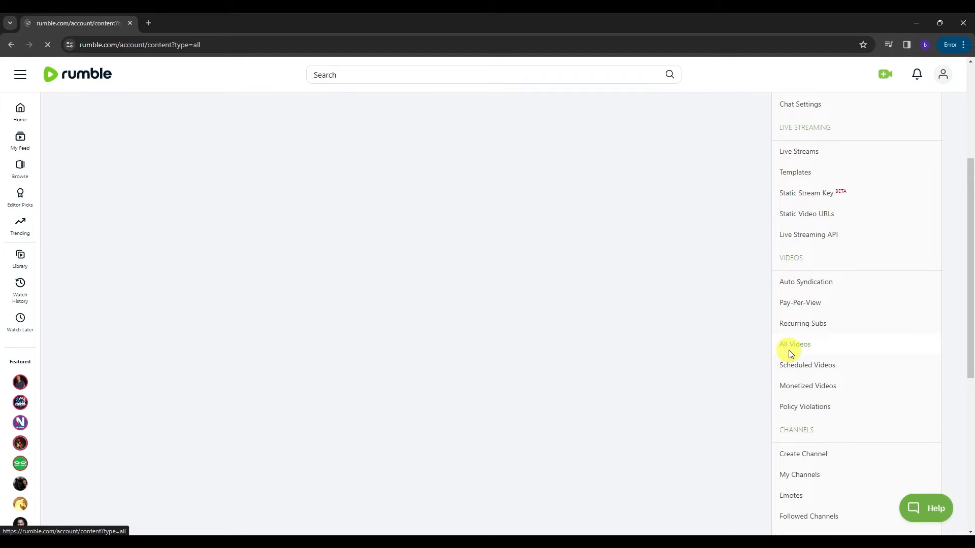
left_click(794, 345)
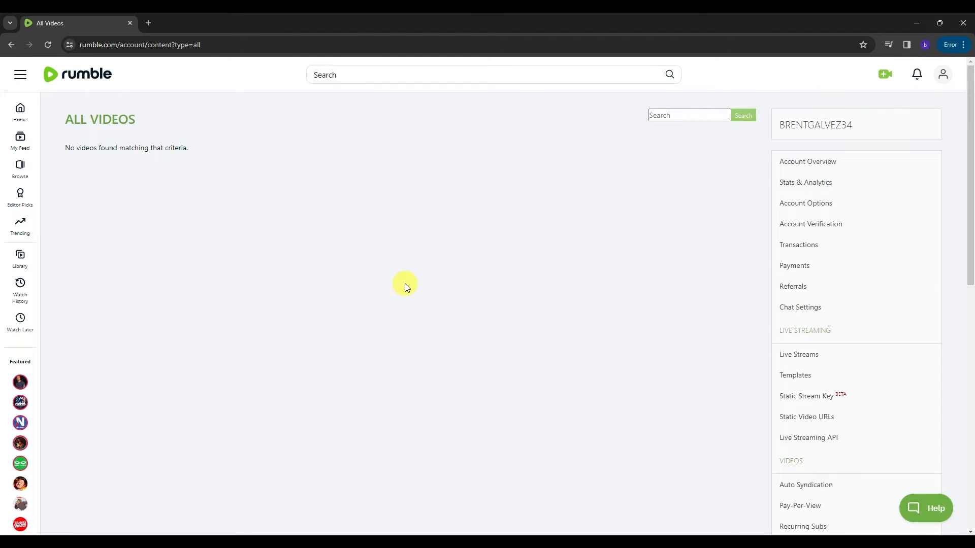
scroll("down", 3)
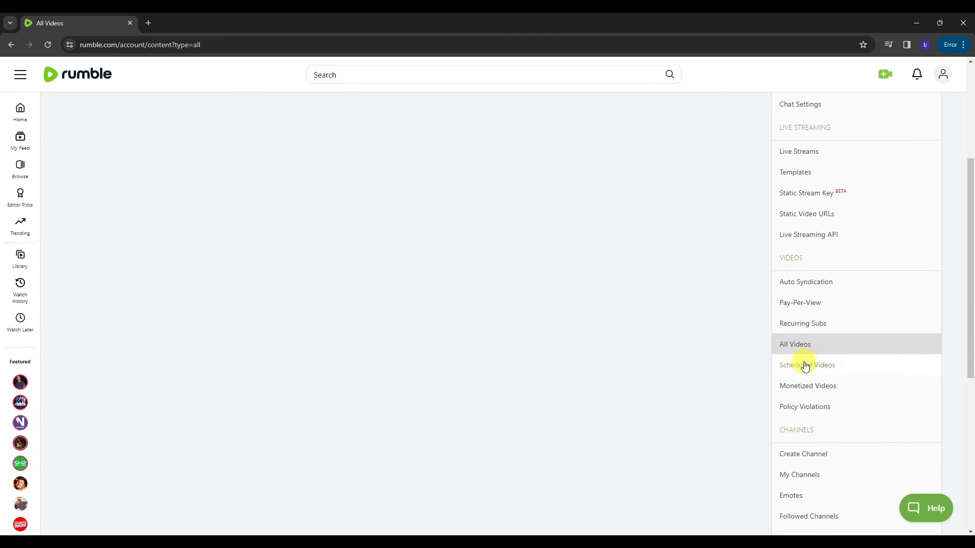
mouse_move(819, 375)
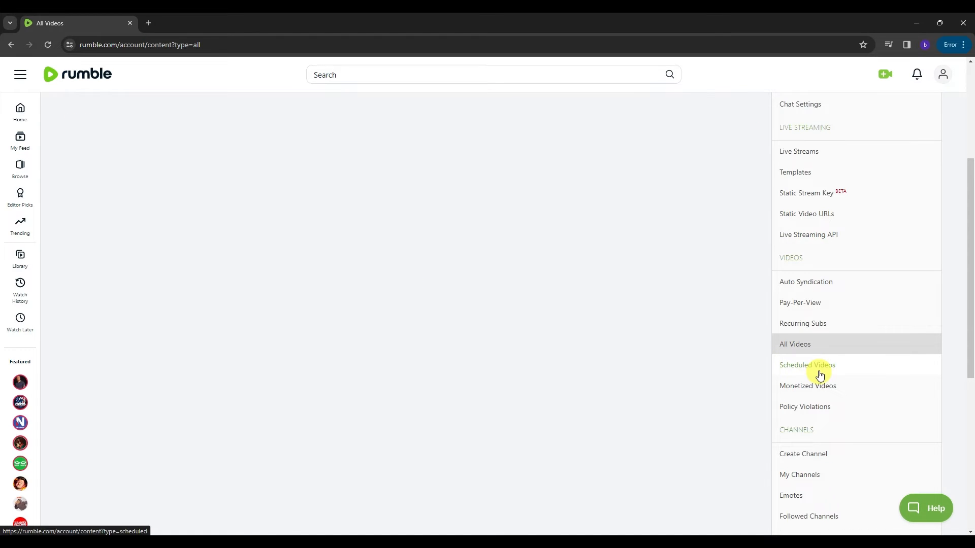
mouse_move(830, 391)
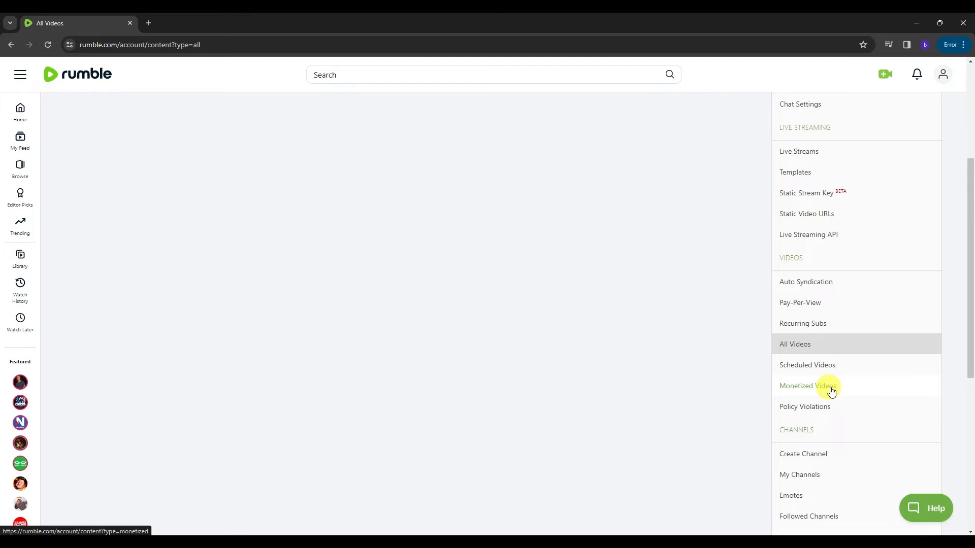
- View the Policy Violations page showing good standing and the listed prohibited content
left_click(804, 406)
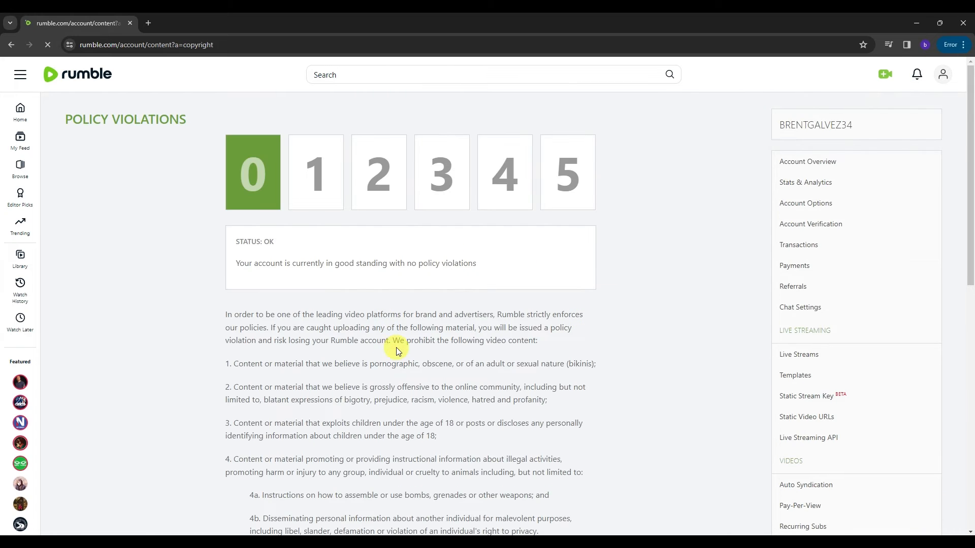
scroll("down", 3)
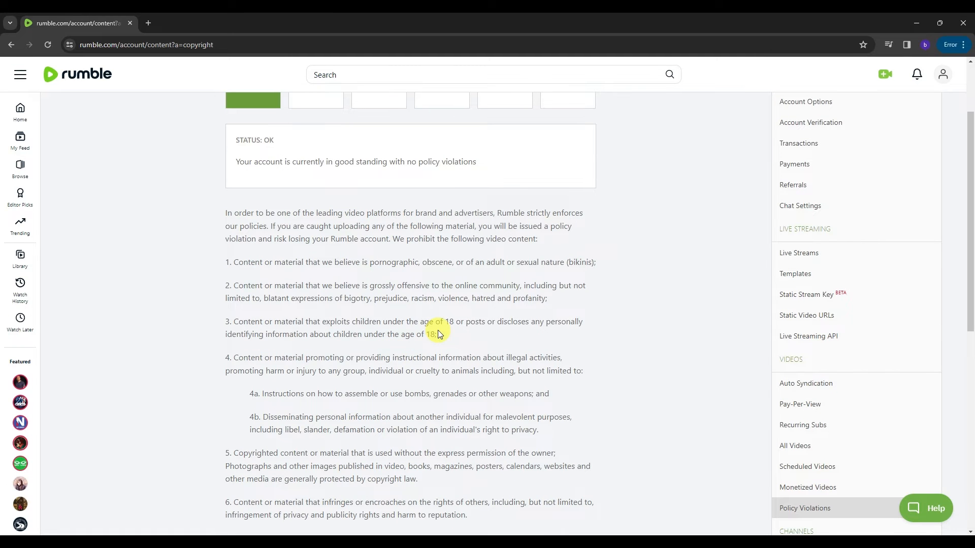
scroll("down", 3)
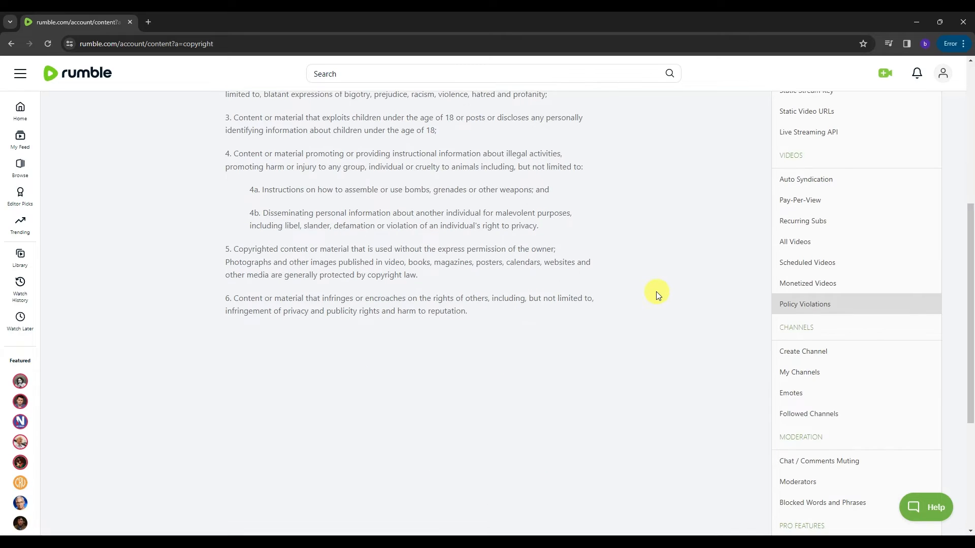
mouse_move(822, 334)
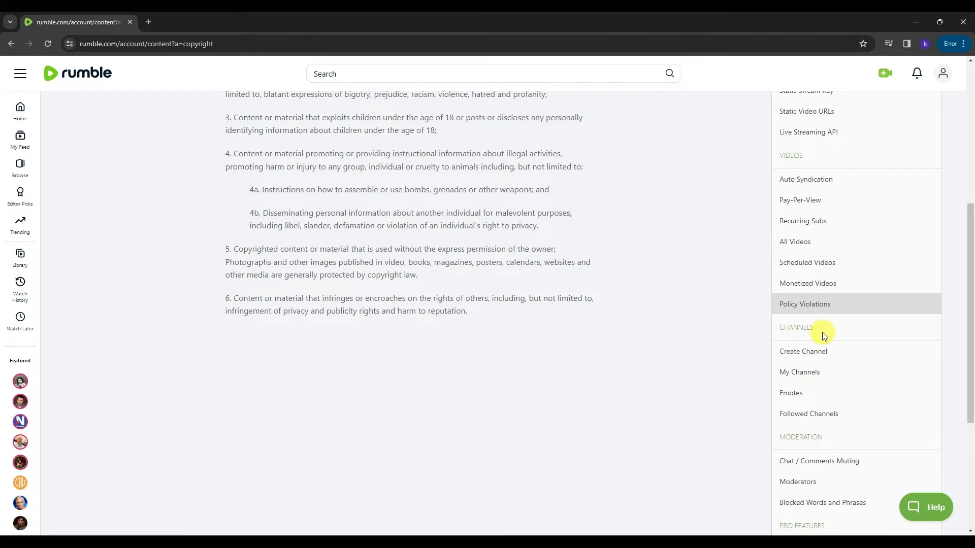
mouse_move(814, 349)
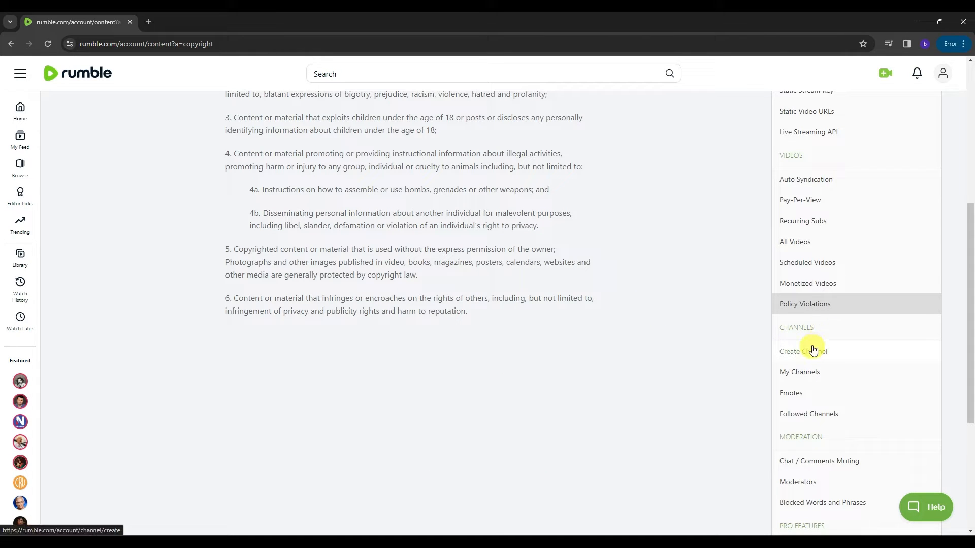
mouse_move(804, 416)
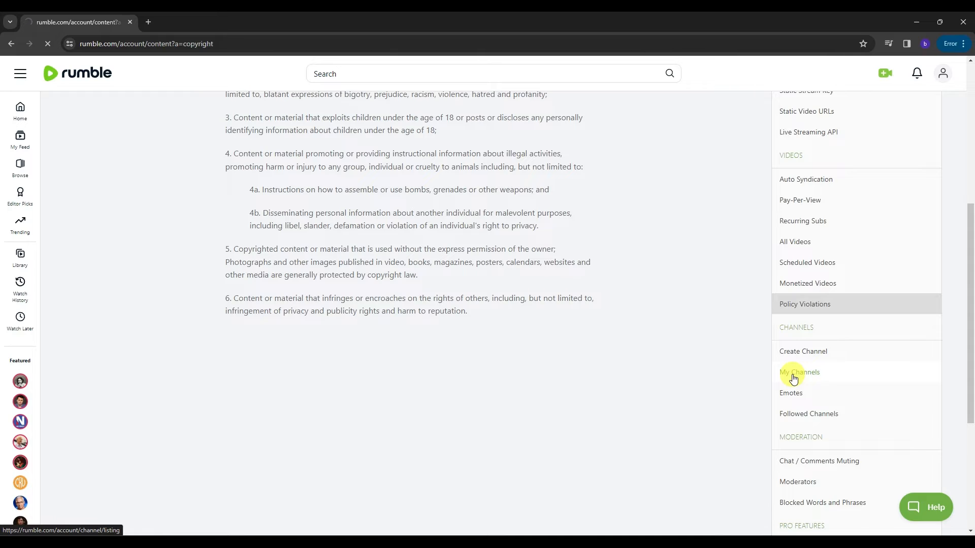
- View the My Channels page, which lists no channels, and reach the Channels sidebar section
left_click(799, 372)
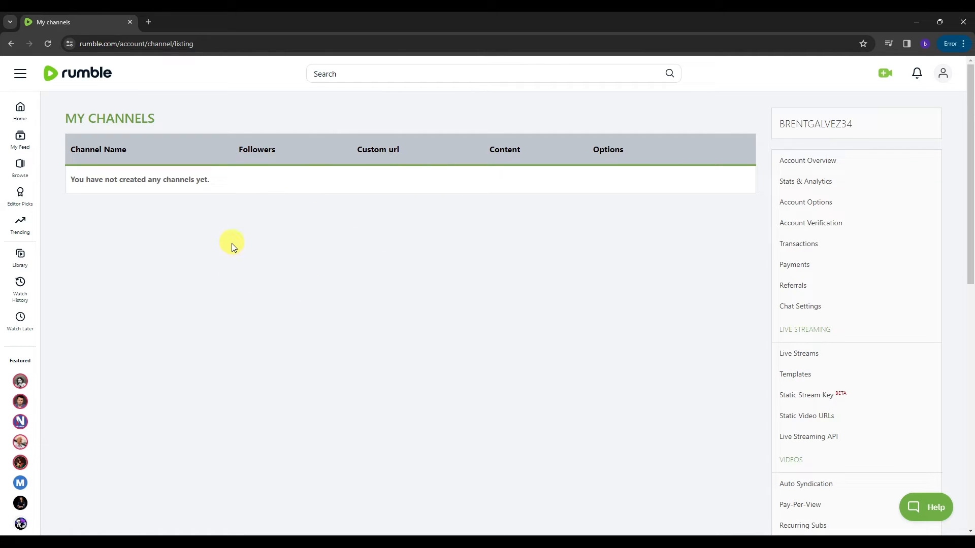
mouse_move(101, 184)
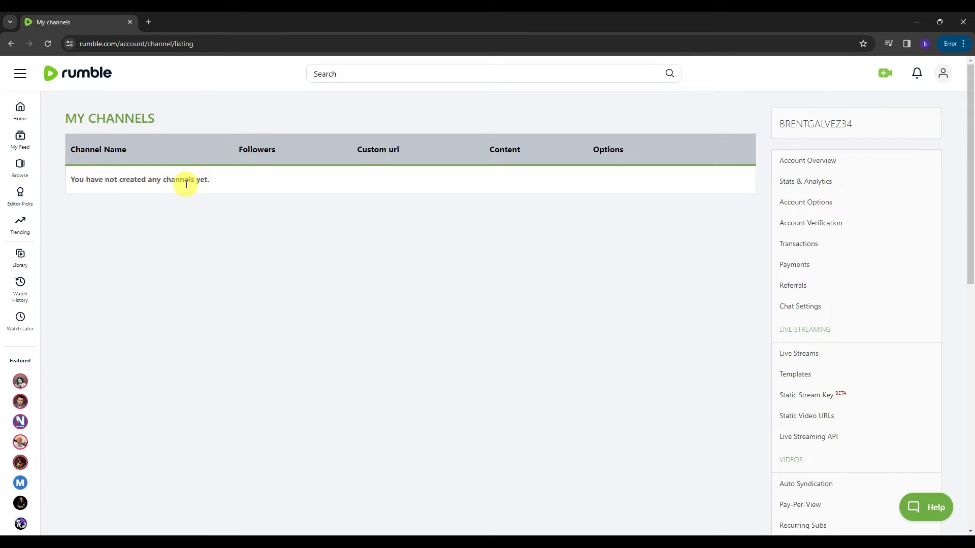
scroll("down", 3)
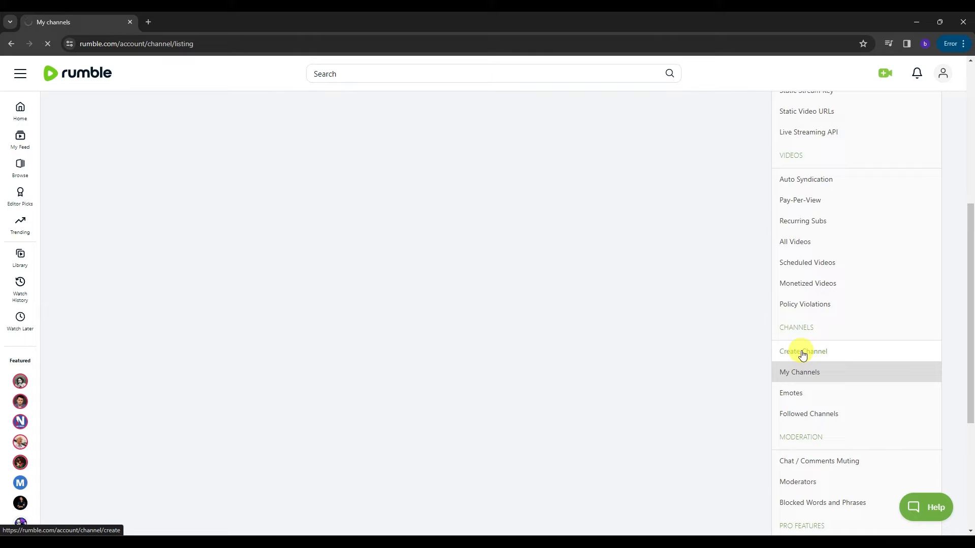
- Bring up the Create a New Channel form, review its fields and hit Create
left_click(803, 351)
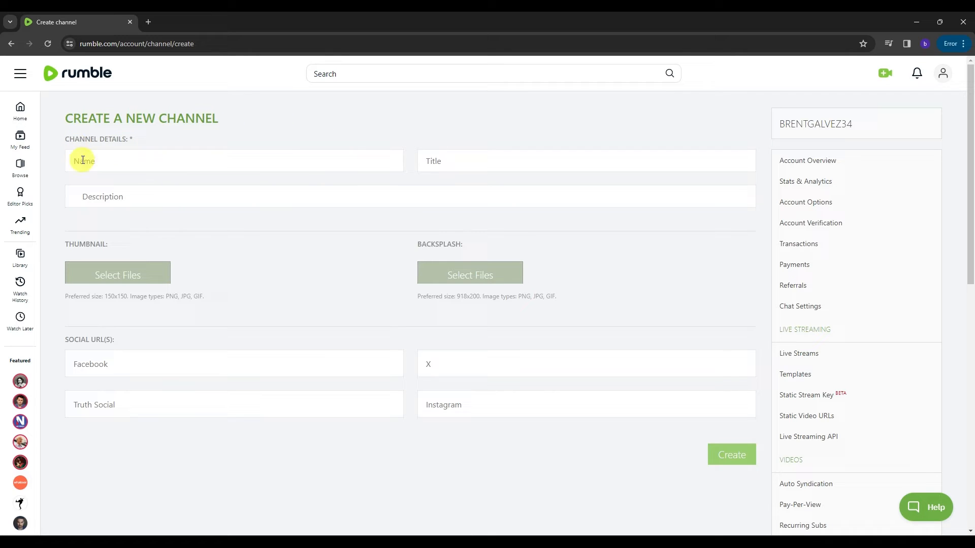
mouse_move(102, 196)
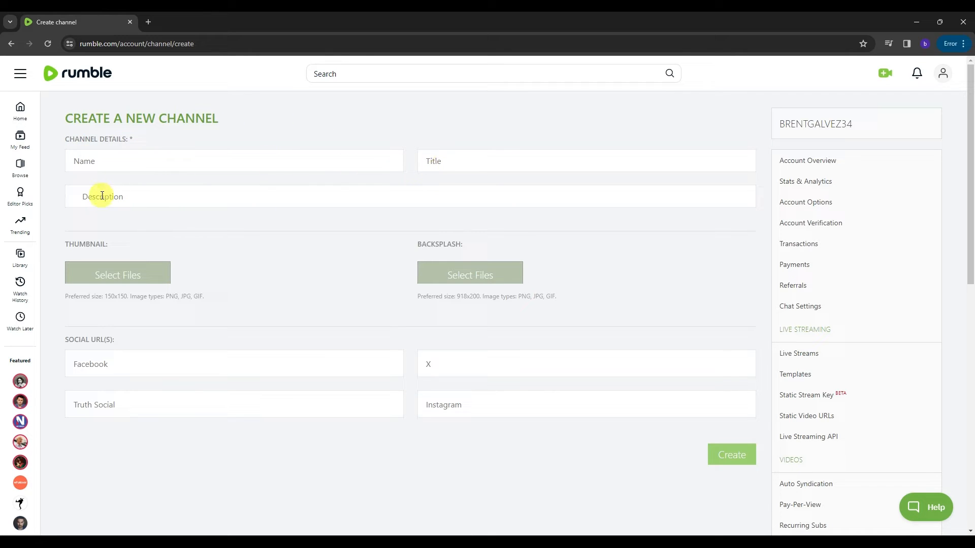
mouse_move(381, 243)
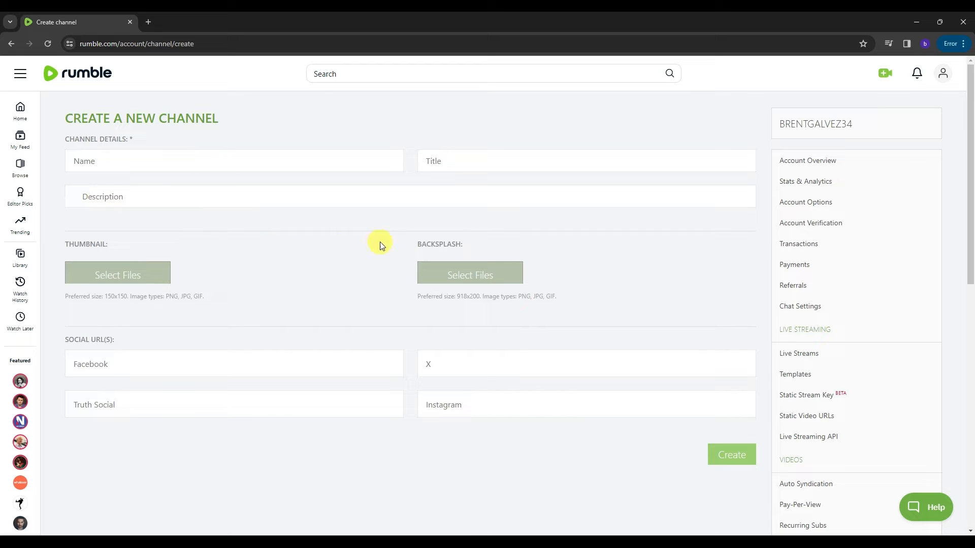
scroll("down", 3)
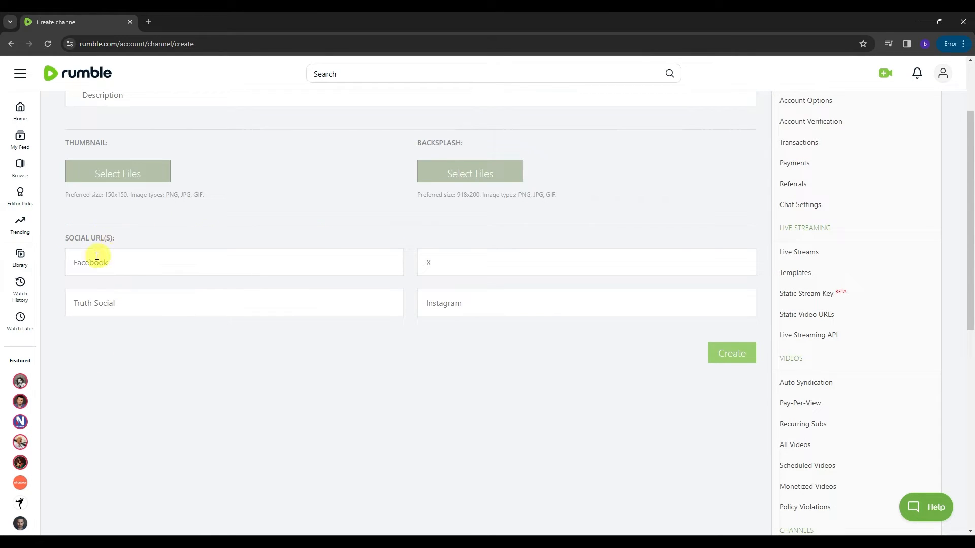
mouse_move(288, 300)
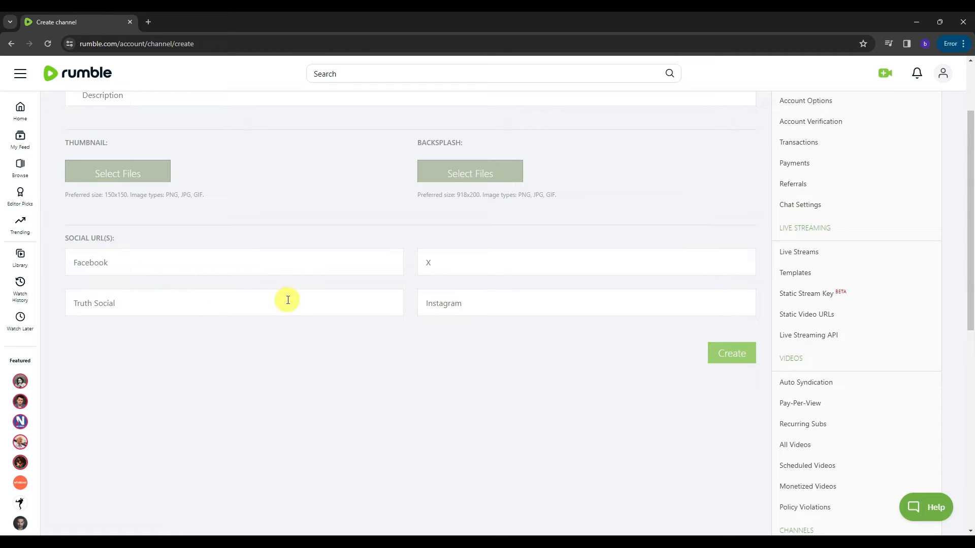
mouse_move(541, 298)
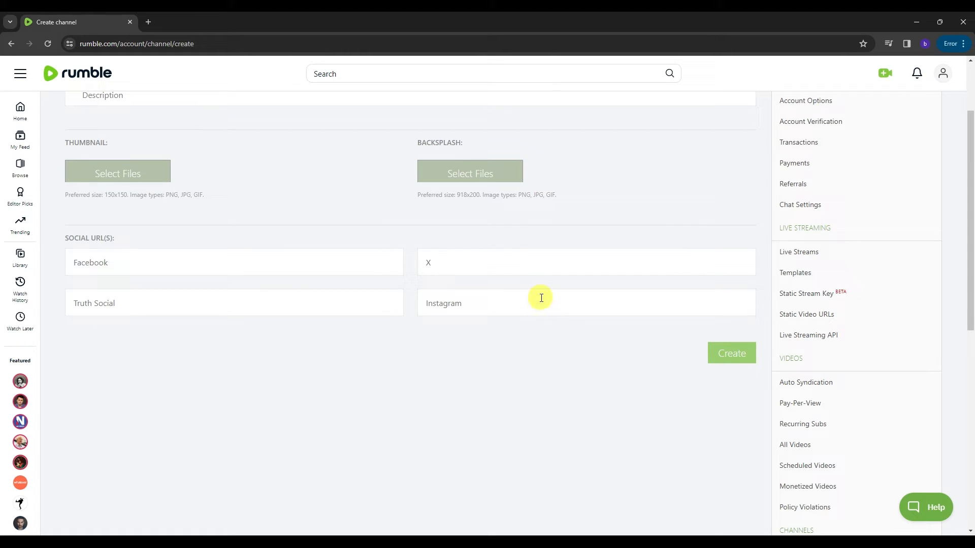
mouse_move(373, 228)
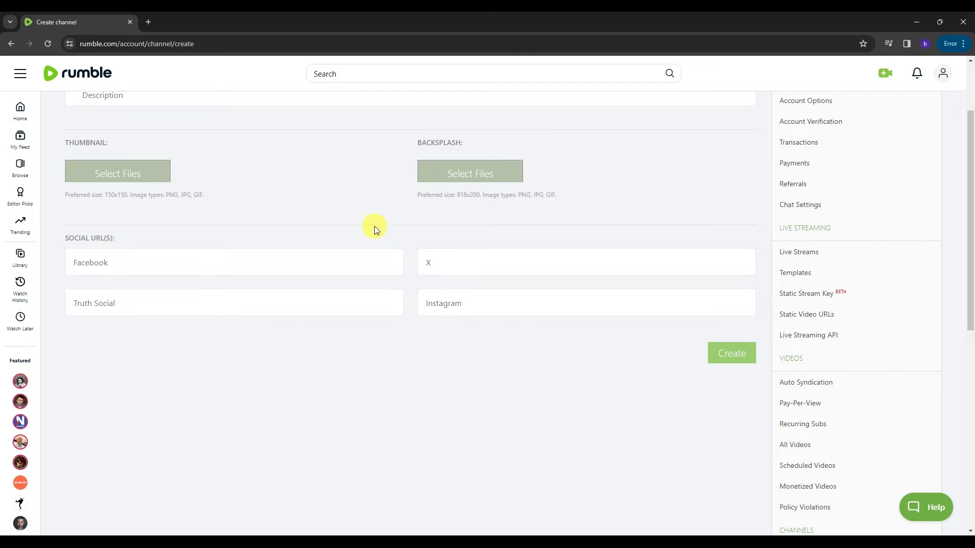
scroll("down", 3)
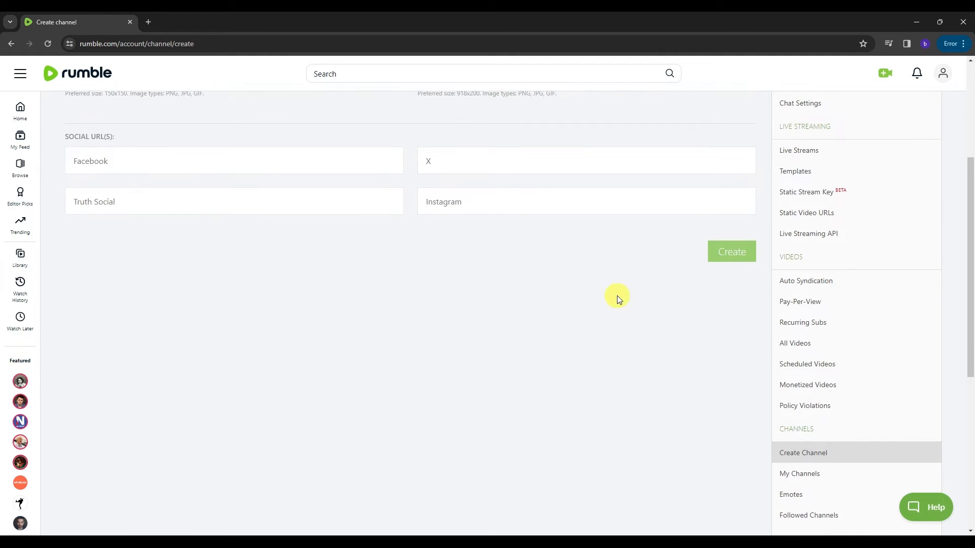
left_click(732, 252)
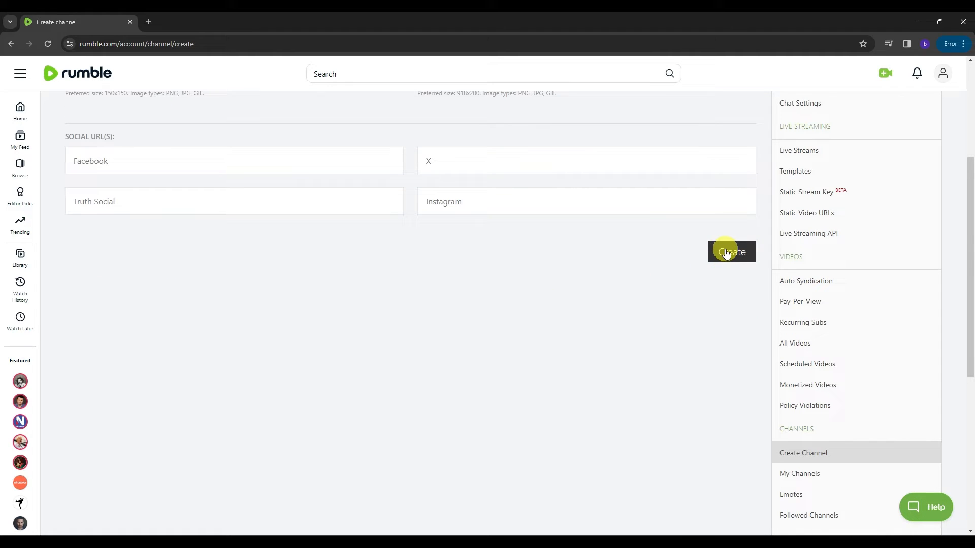
- Create the channel KentrellTV, then choose Upload Video from the header camera menu
left_click(732, 252)
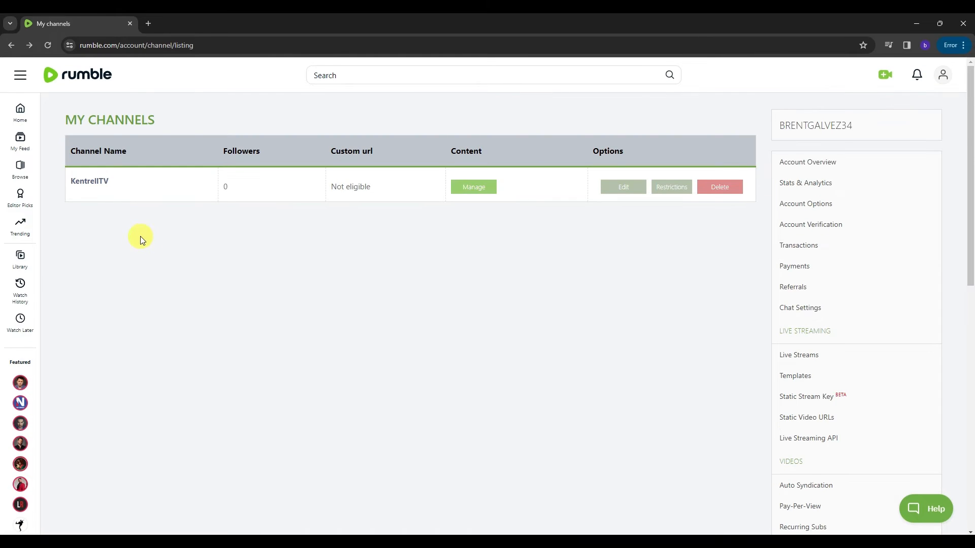
mouse_move(376, 226)
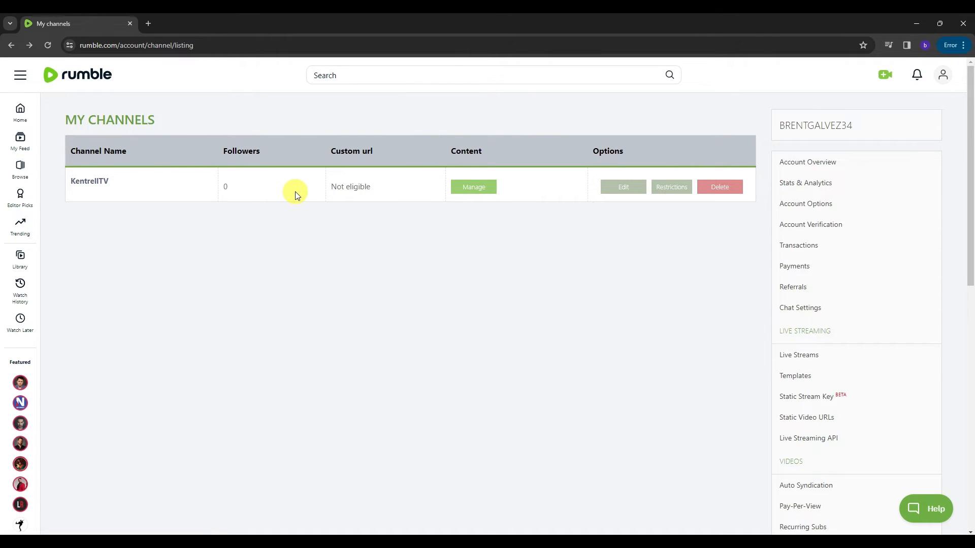
mouse_move(472, 175)
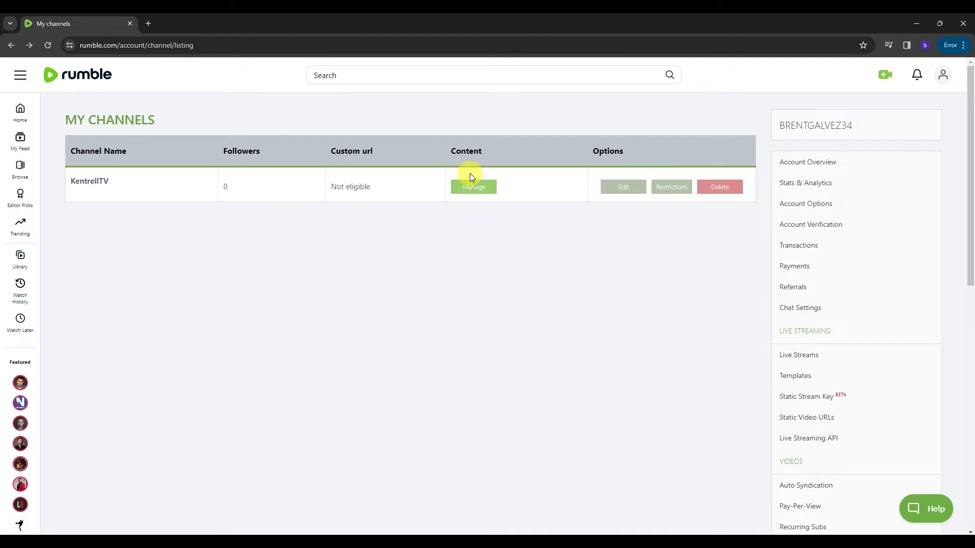
left_click(886, 75)
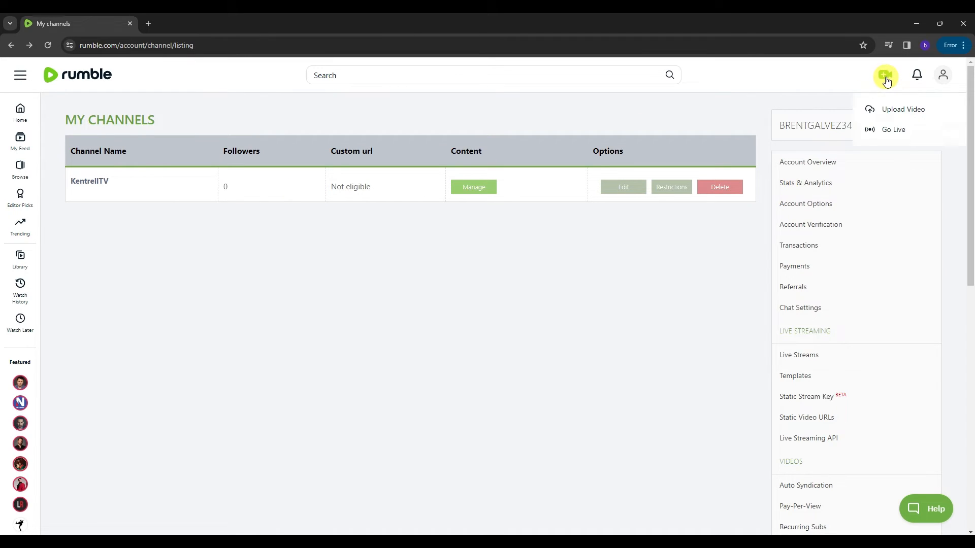
left_click(903, 110)
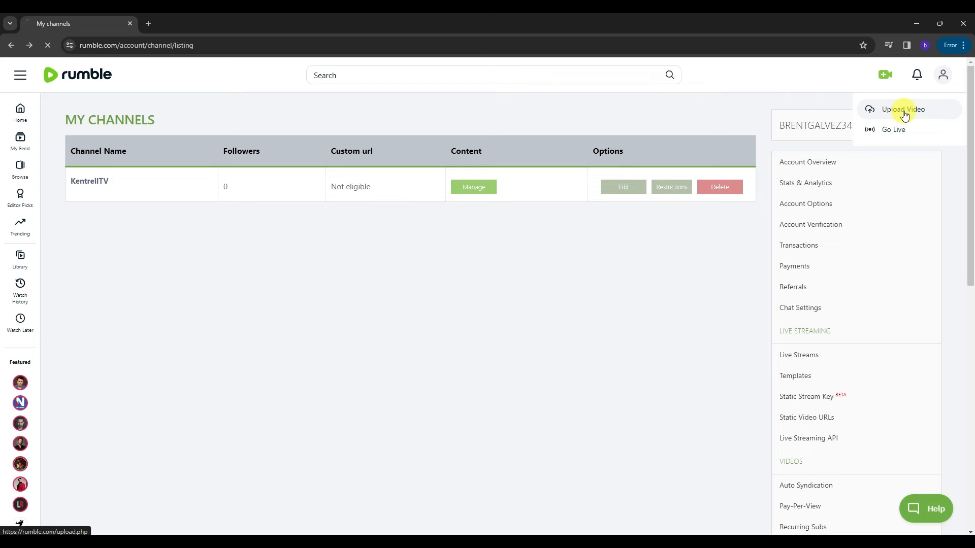
- Select the 'rumble test' video from Downloads for upload
left_click(904, 110)
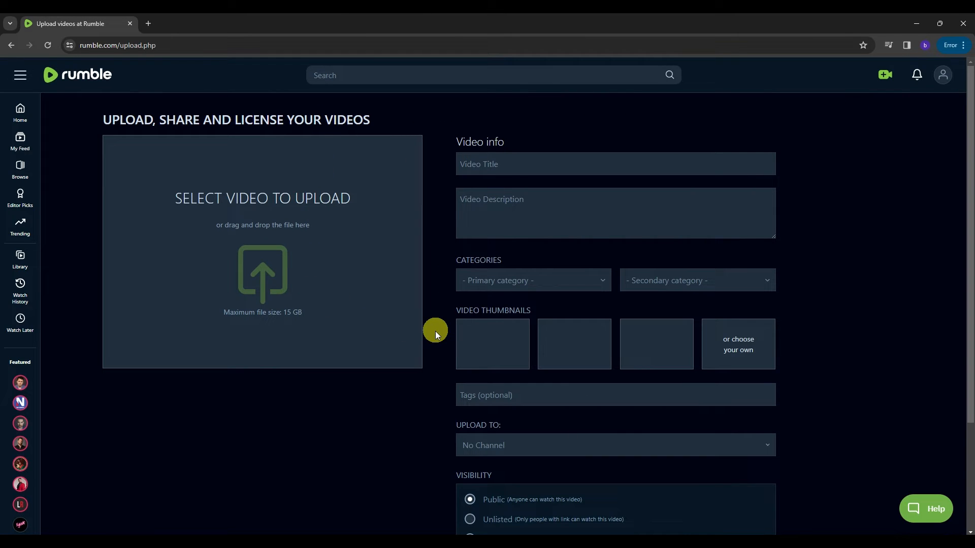
mouse_move(214, 184)
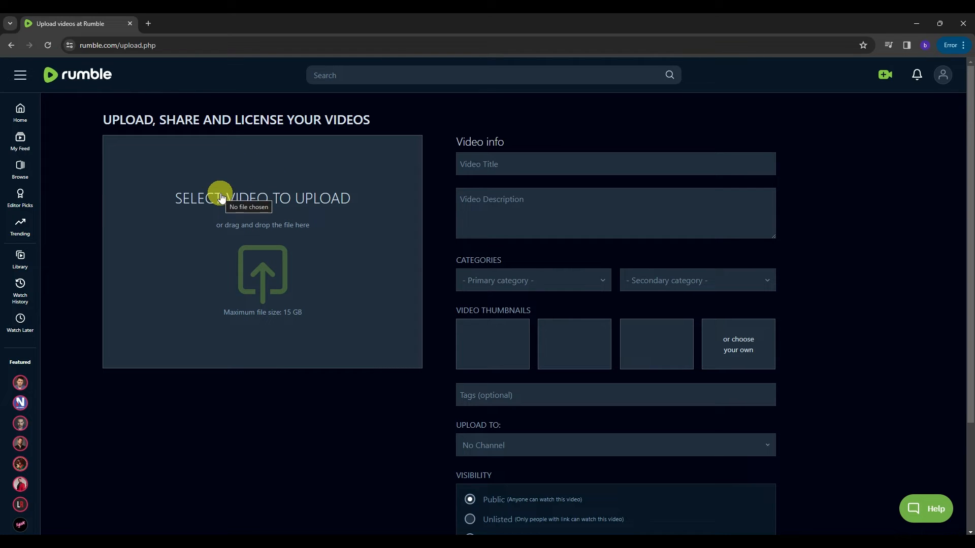
mouse_move(205, 229)
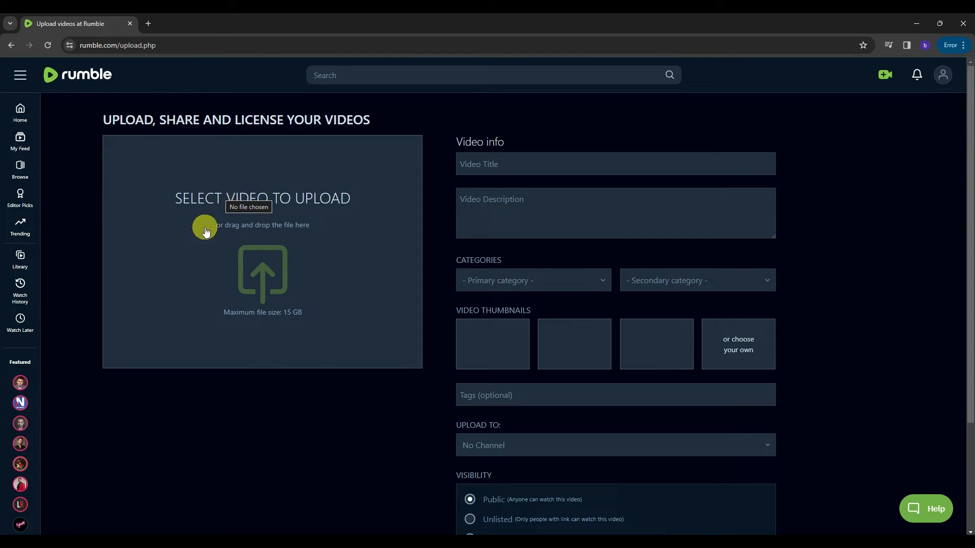
left_click(205, 229)
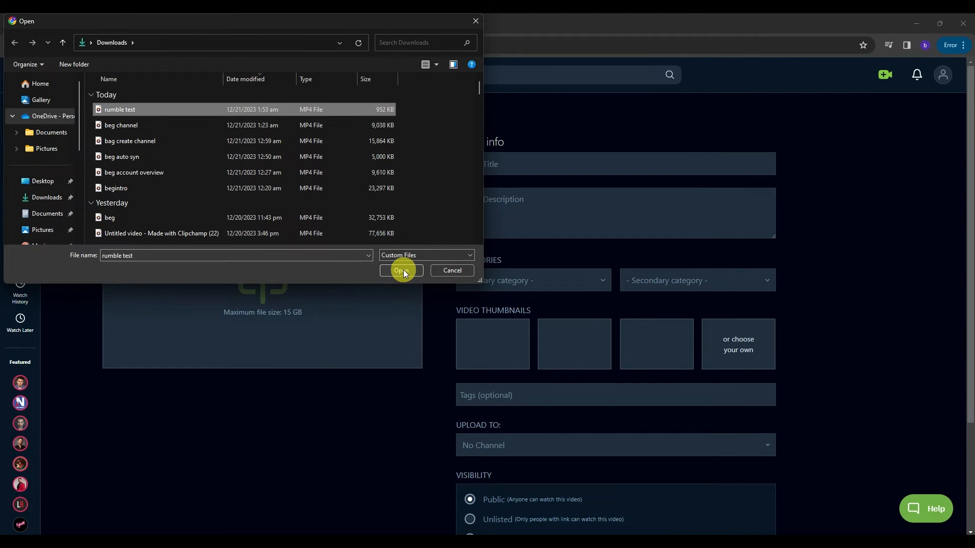
left_click(401, 270)
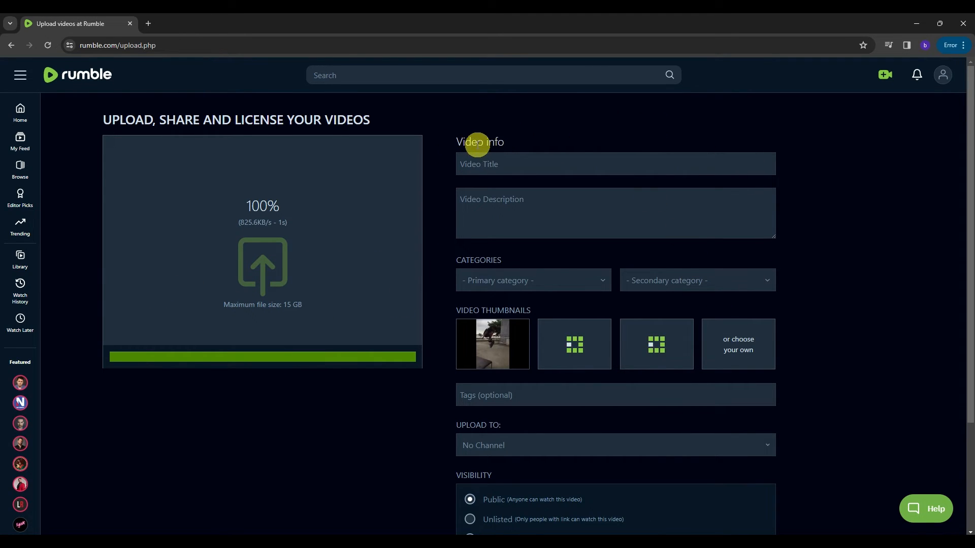
- Focus the empty title box and browse the Primary category list without choosing a category
left_click(488, 164)
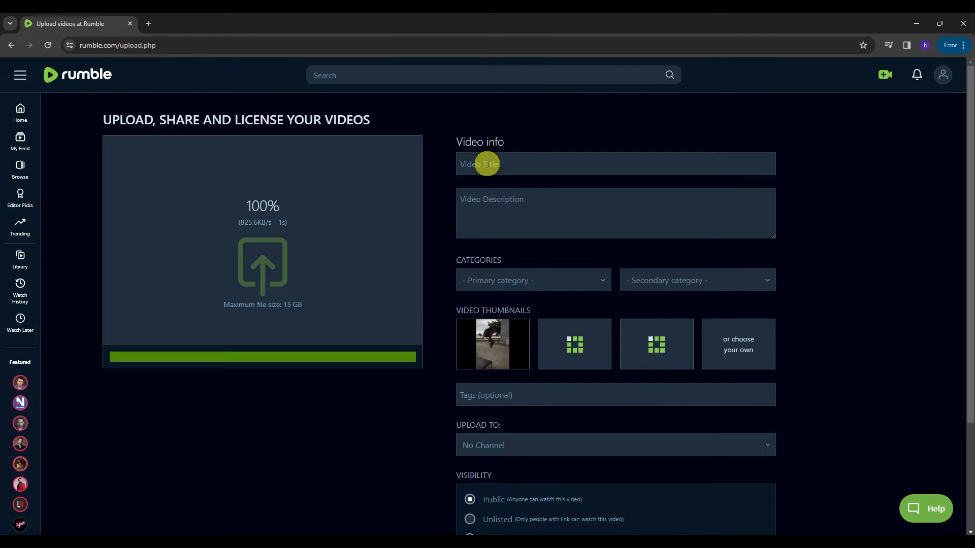
mouse_move(505, 260)
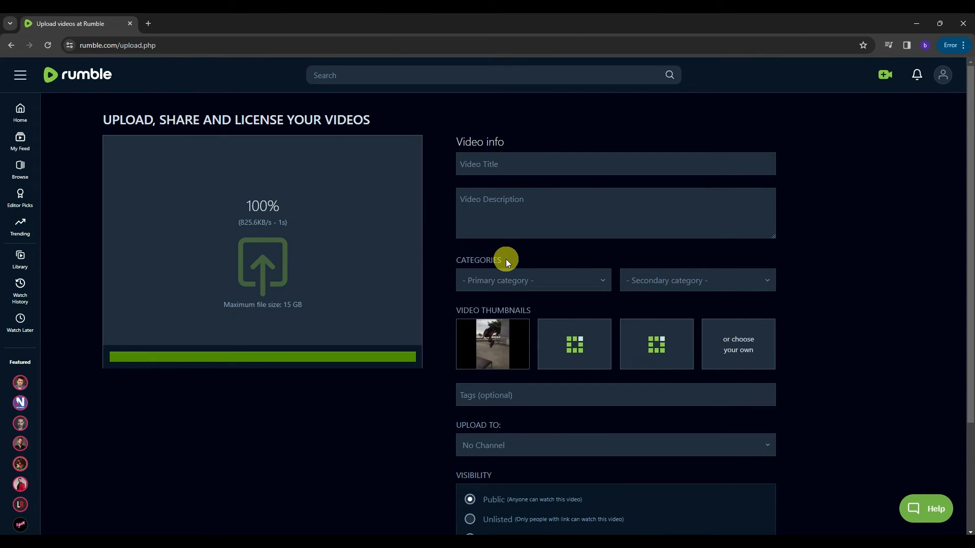
left_click(533, 280)
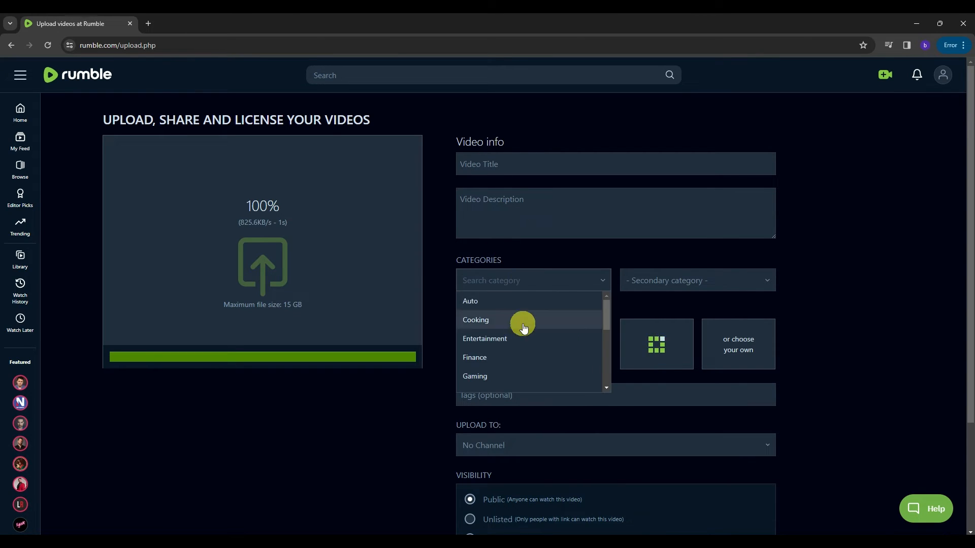
left_click(695, 280)
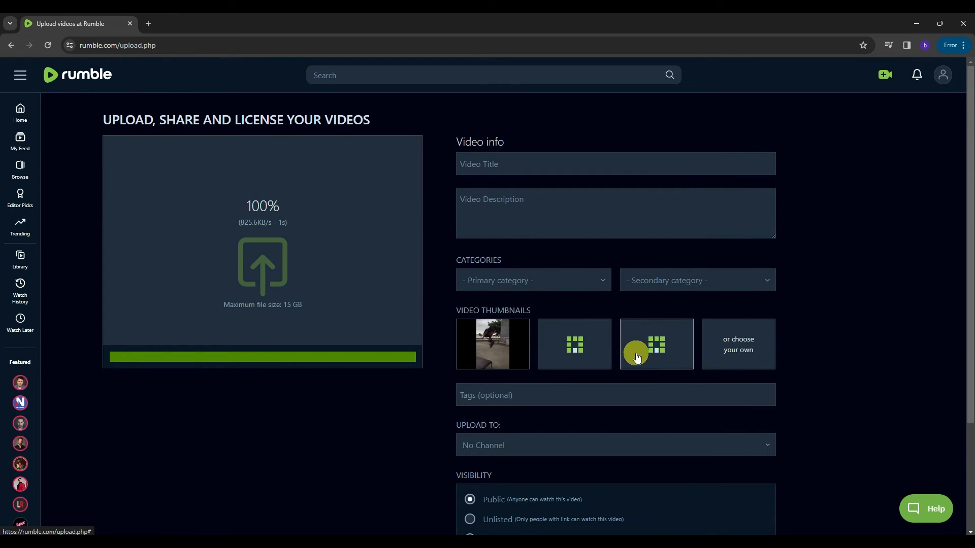
mouse_move(727, 357)
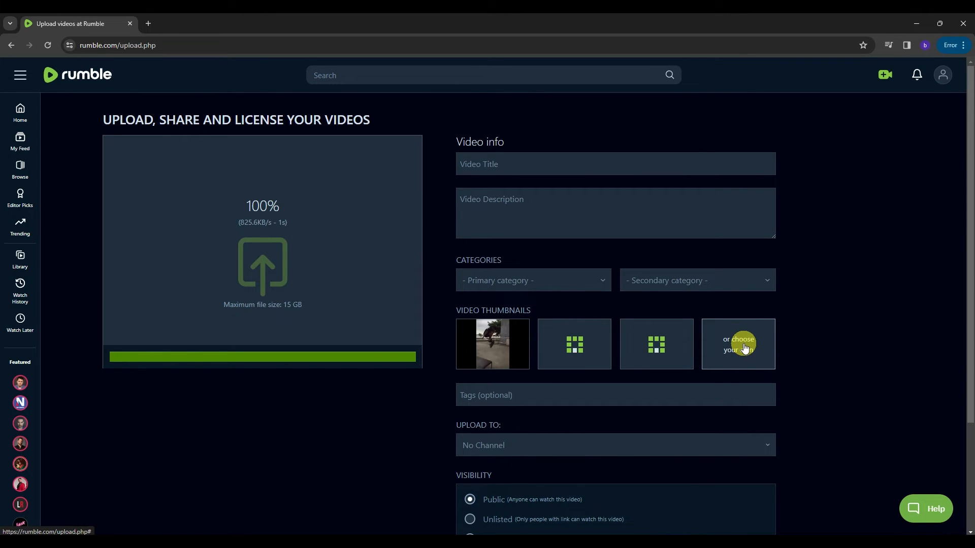
scroll("down", 3)
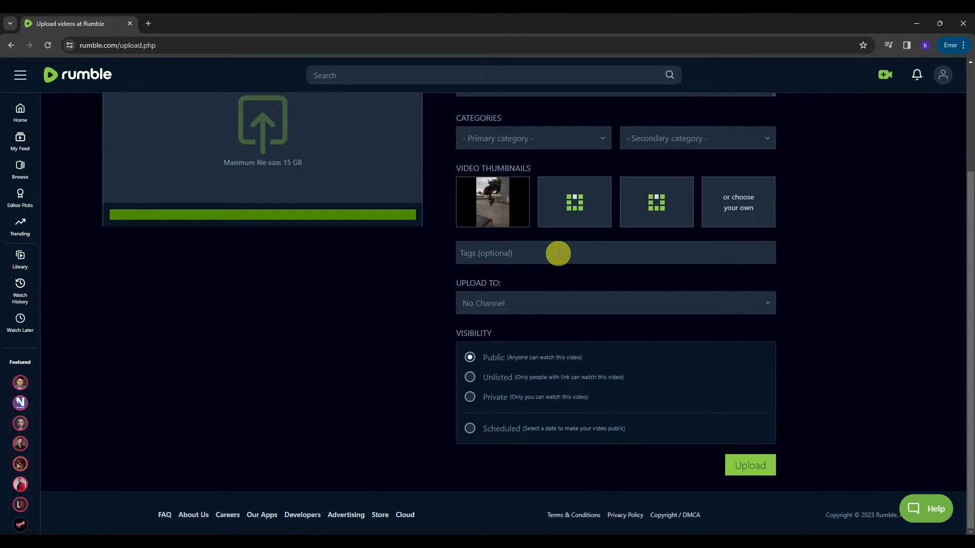
mouse_move(461, 282)
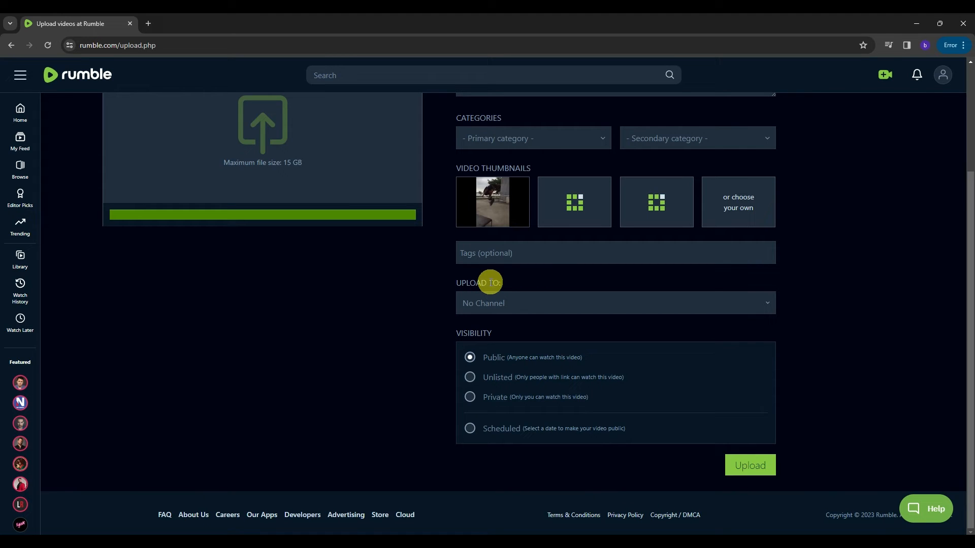
mouse_move(483, 297)
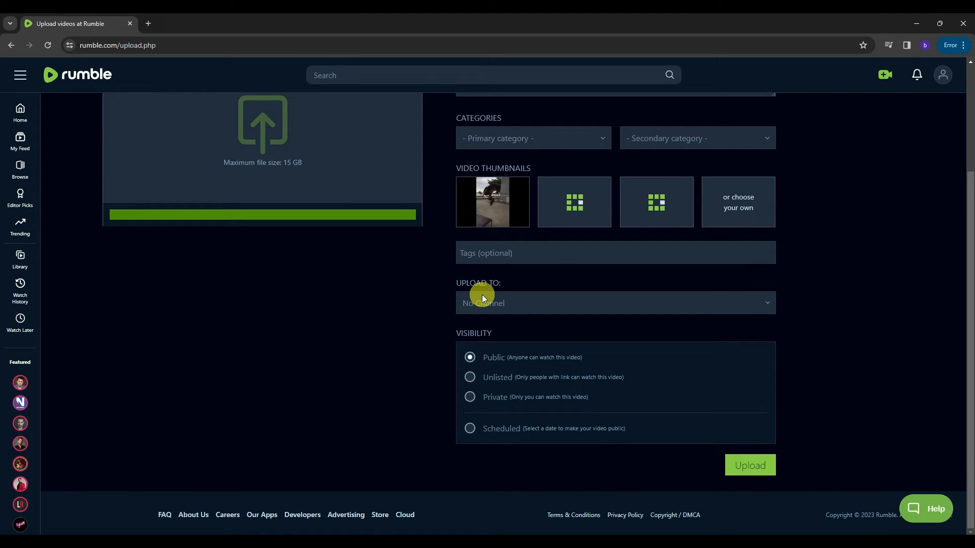
- Set Upload To from No Channel to the KentrellTV channel
left_click(615, 302)
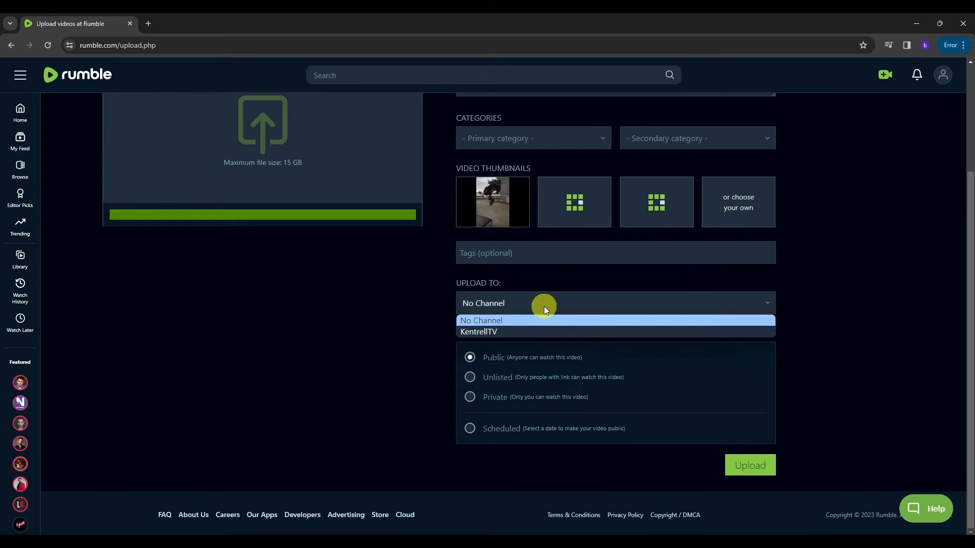
mouse_move(472, 331)
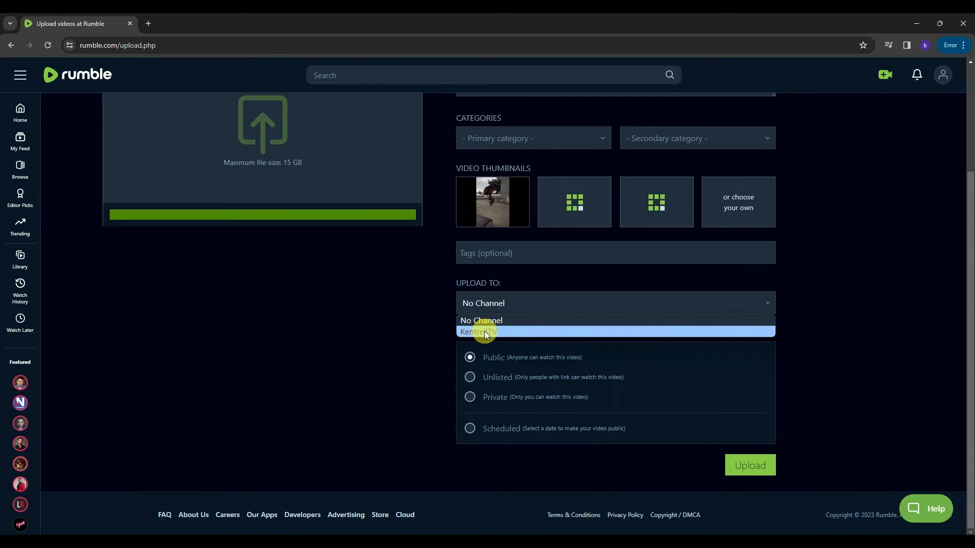
left_click(477, 331)
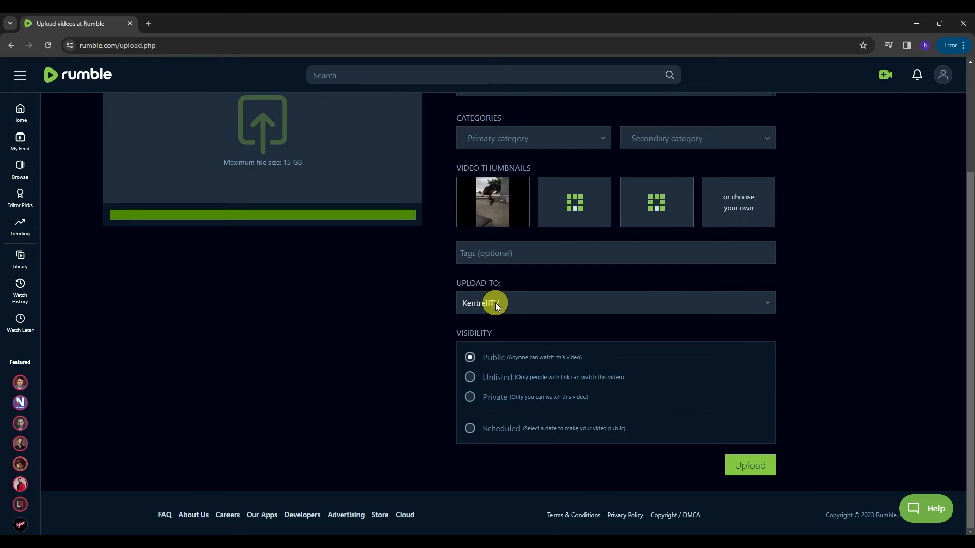
mouse_move(503, 328)
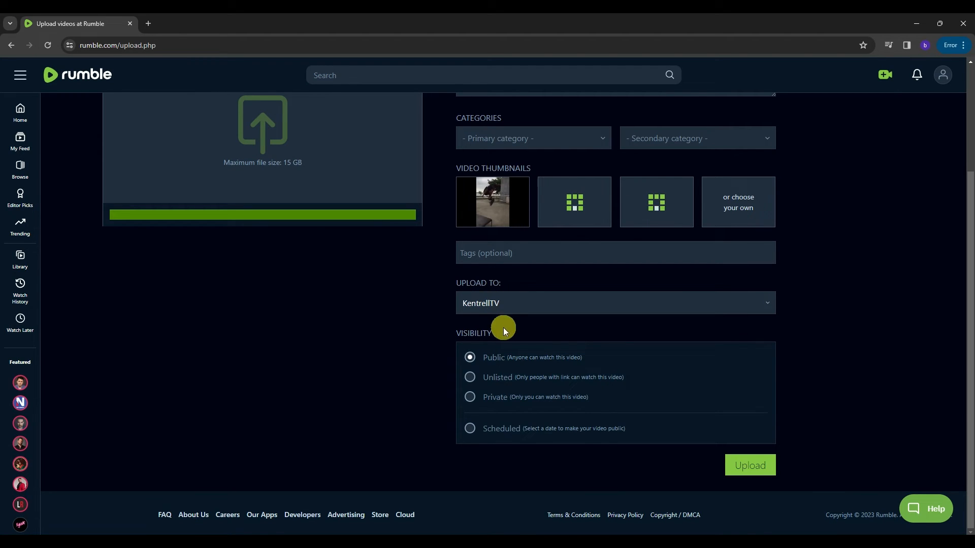
mouse_move(485, 332)
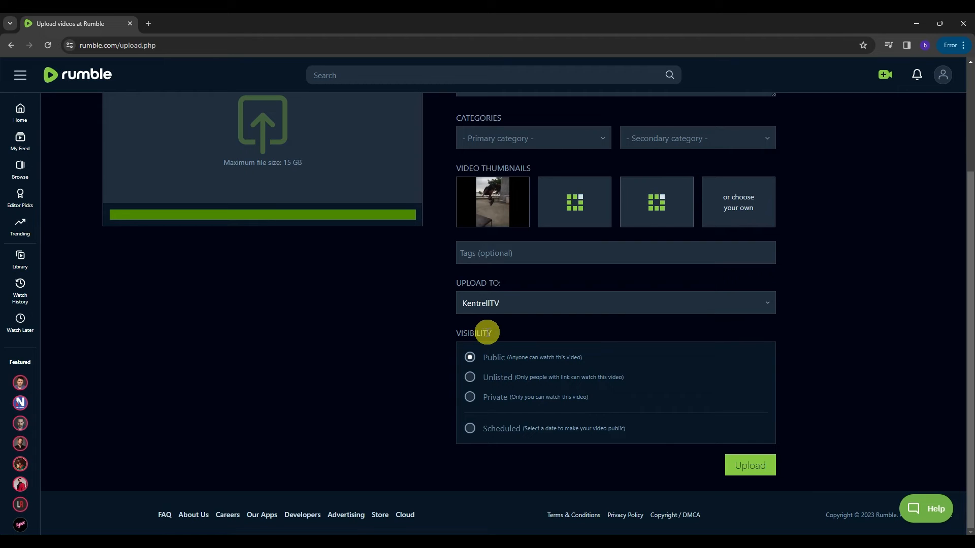
mouse_move(497, 332)
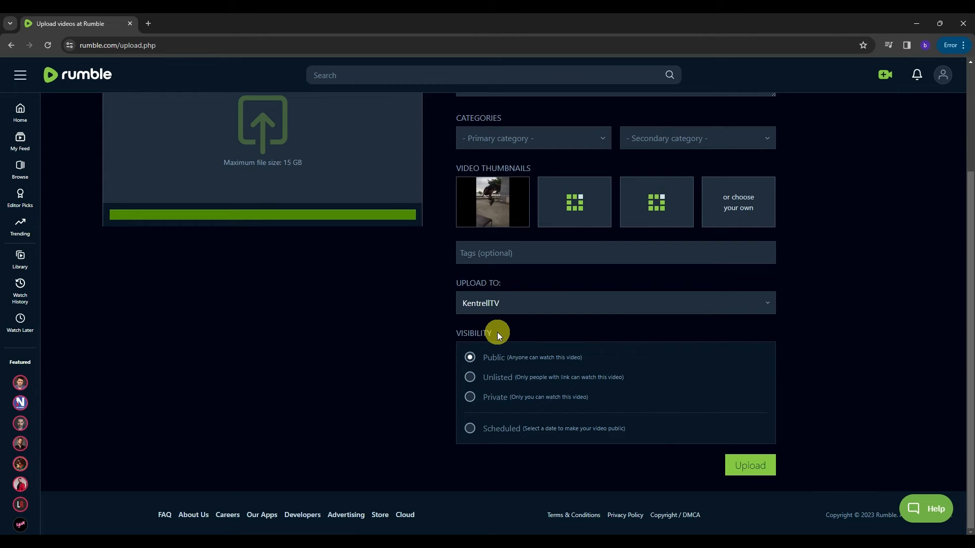
mouse_move(519, 364)
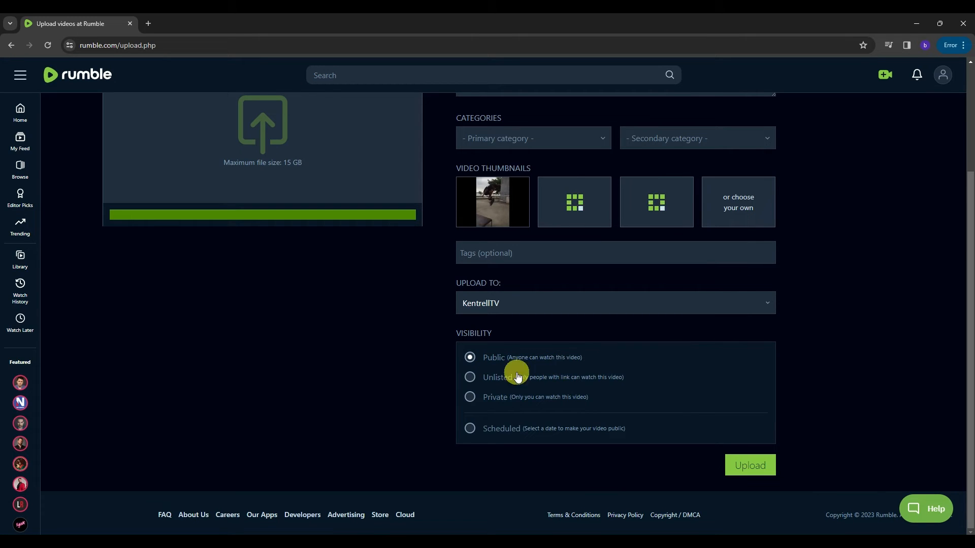
mouse_move(522, 386)
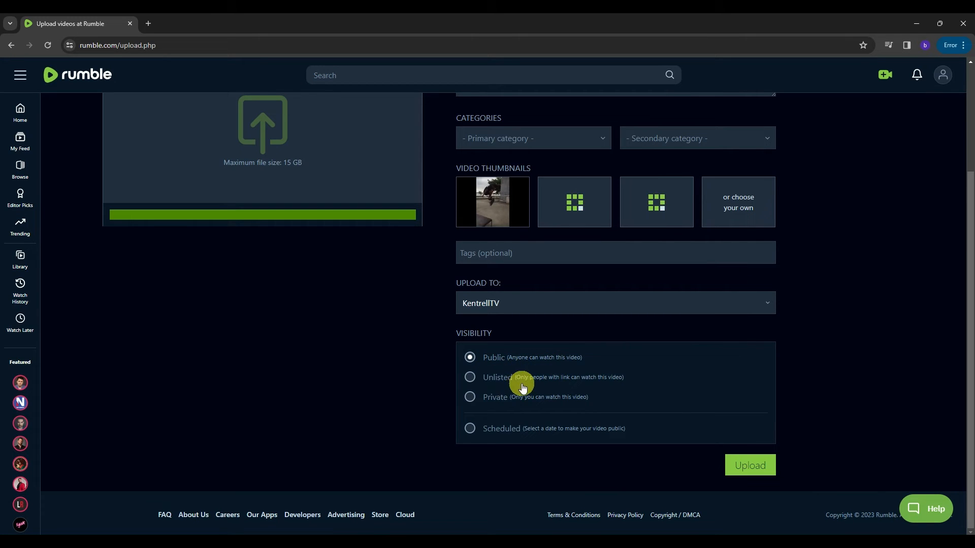
mouse_move(625, 386)
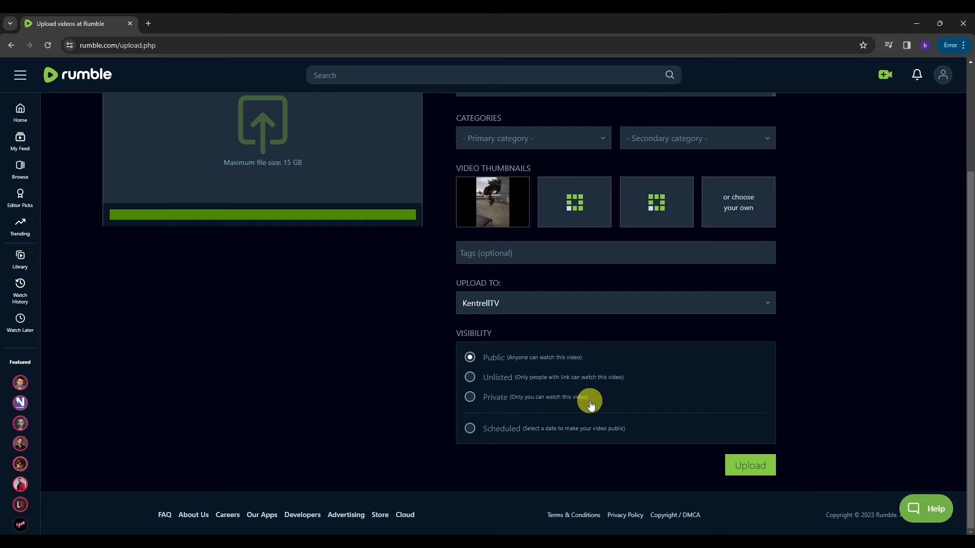
mouse_move(493, 432)
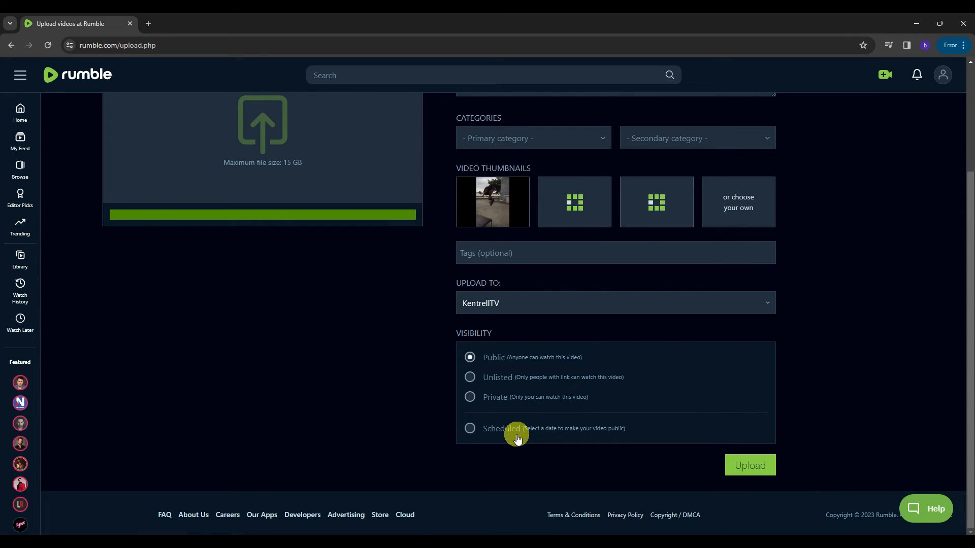
mouse_move(620, 435)
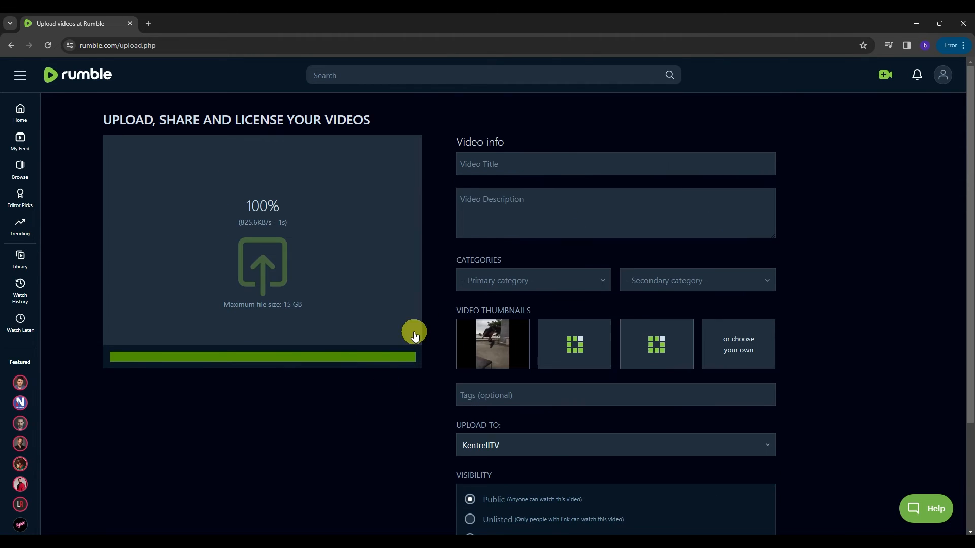
- Scroll through the licensing options, keeping Rumble Only as the chosen licence
scroll("down", 3)
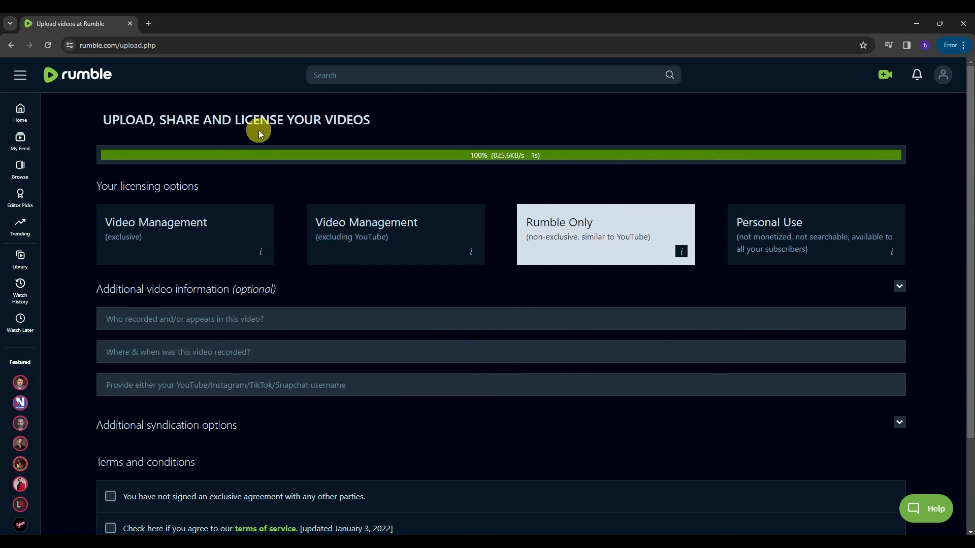
mouse_move(89, 197)
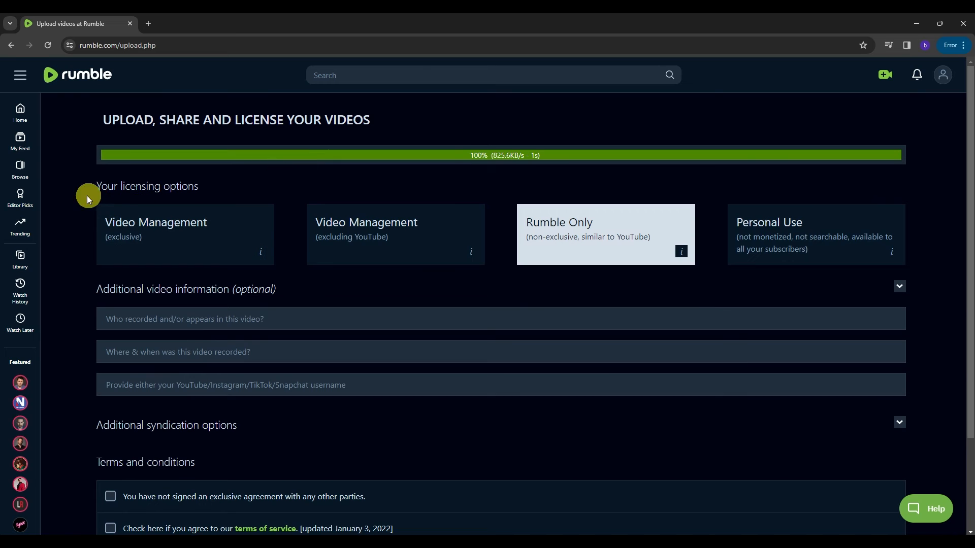
mouse_move(207, 195)
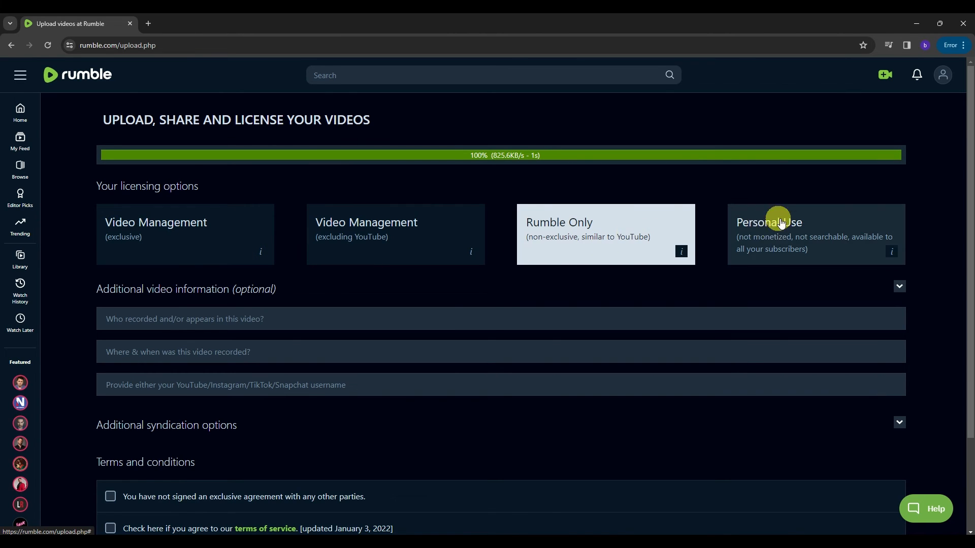
mouse_move(774, 231)
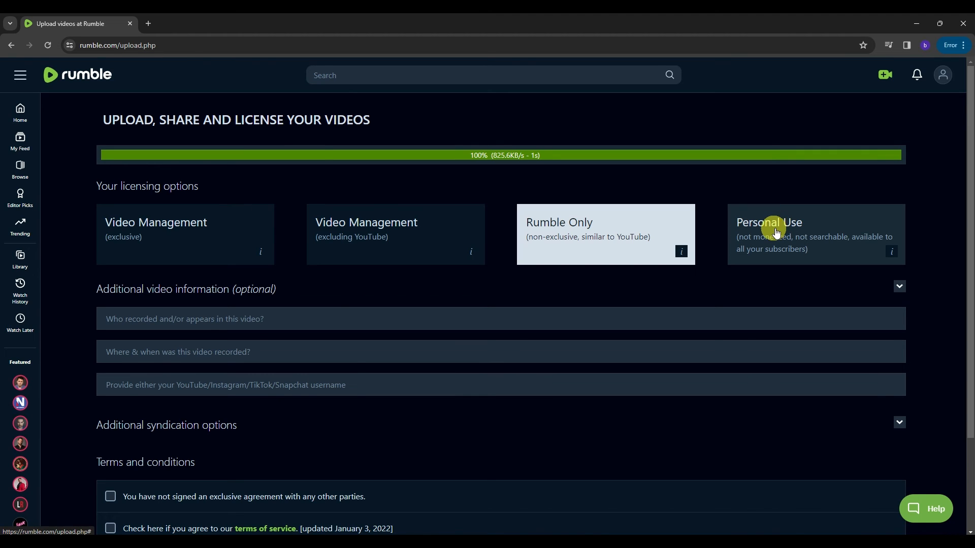
scroll("down", 3)
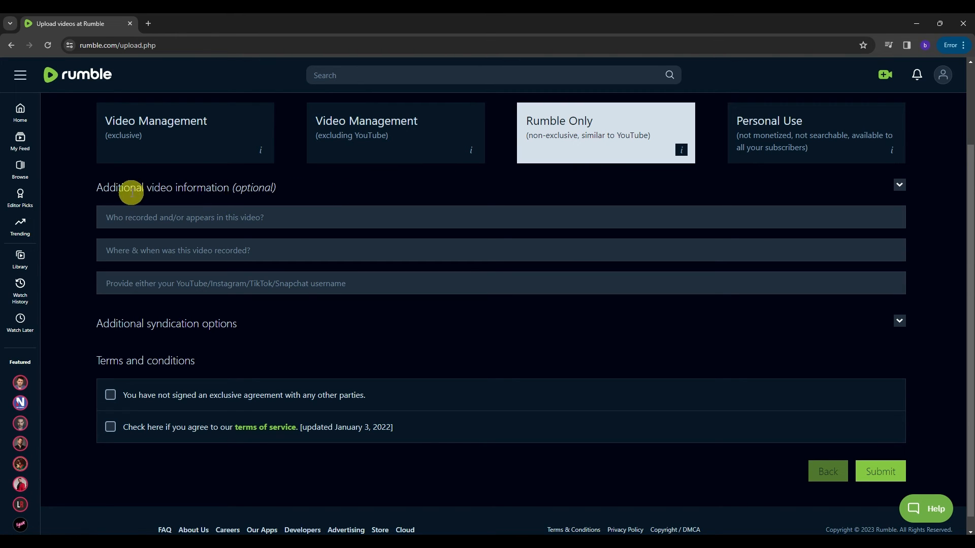
mouse_move(237, 189)
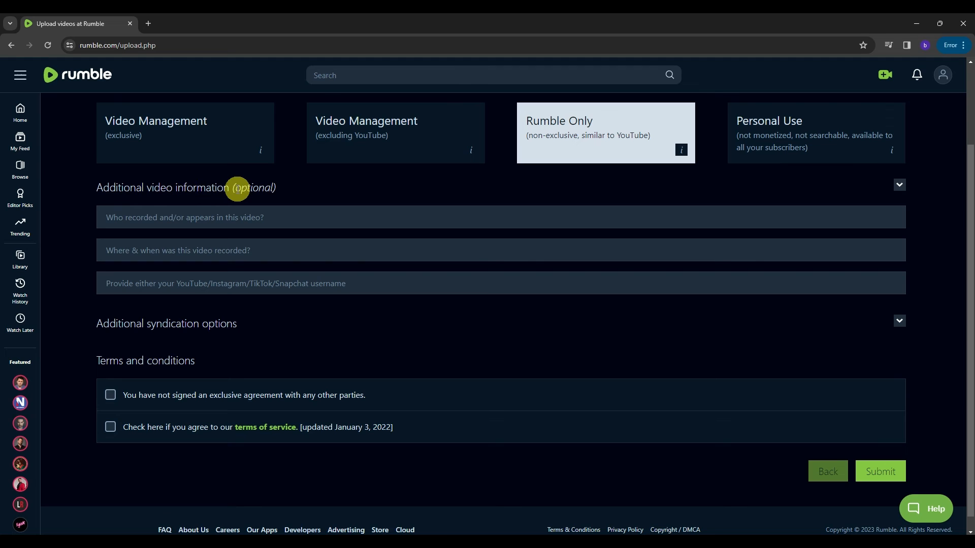
- Expand Additional syndication options, leaving YouTube syndication switched off
scroll("down", 3)
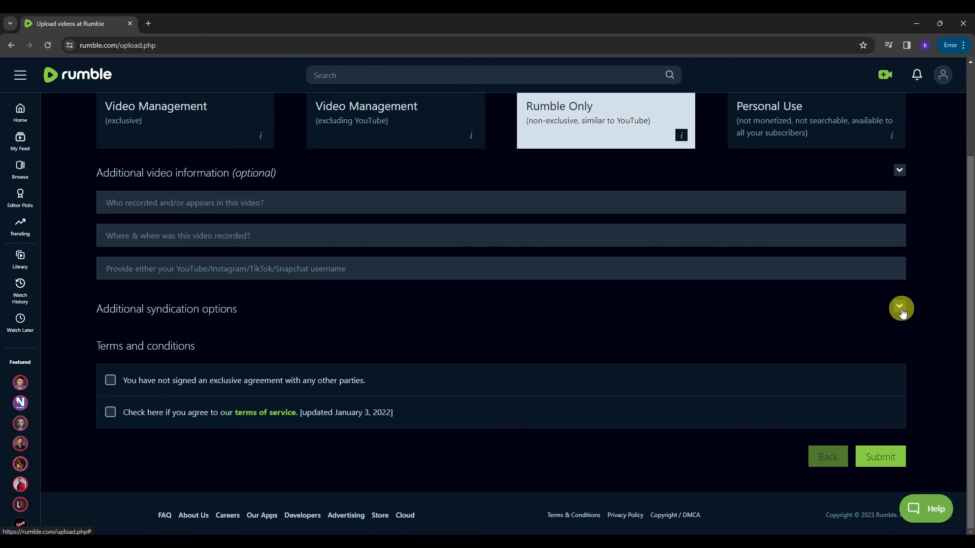
left_click(899, 308)
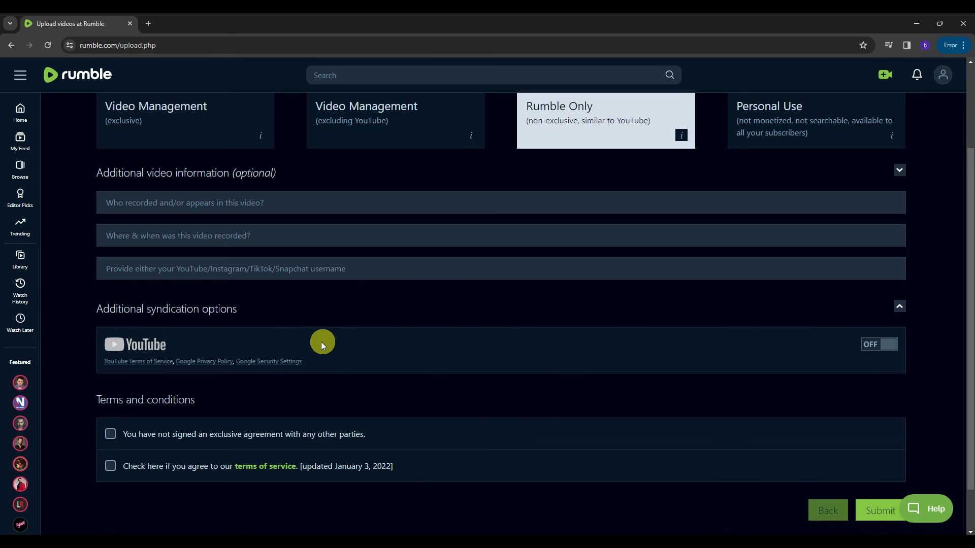
mouse_move(150, 345)
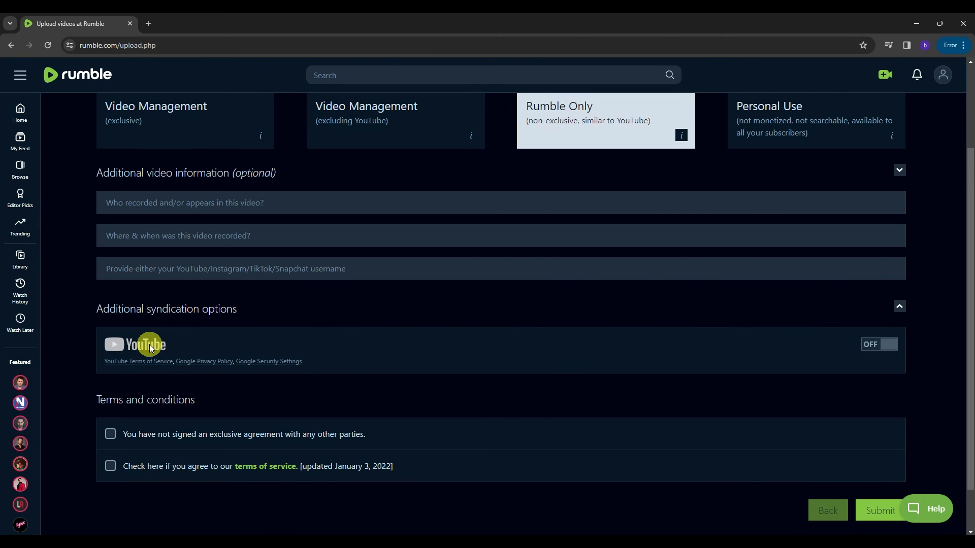
mouse_move(187, 350)
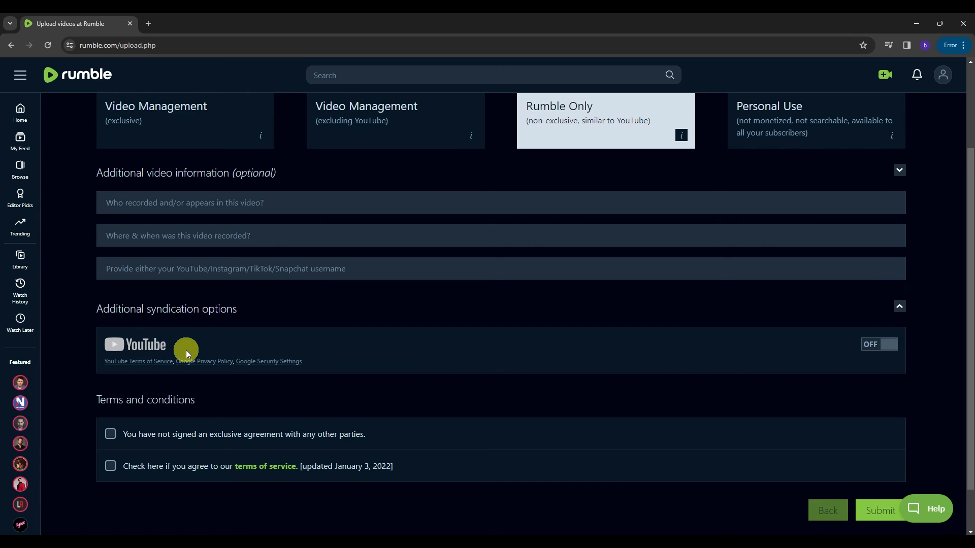
mouse_move(189, 345)
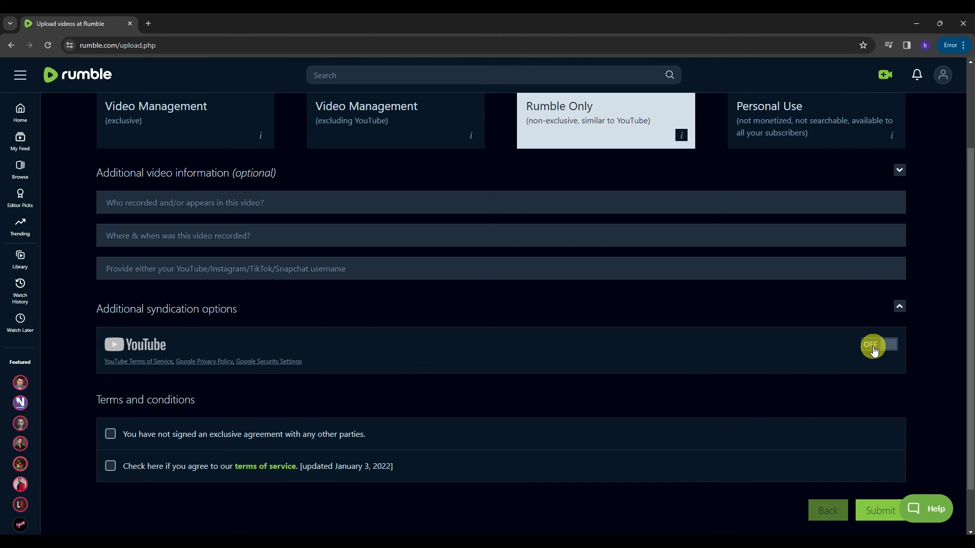
scroll("down", 3)
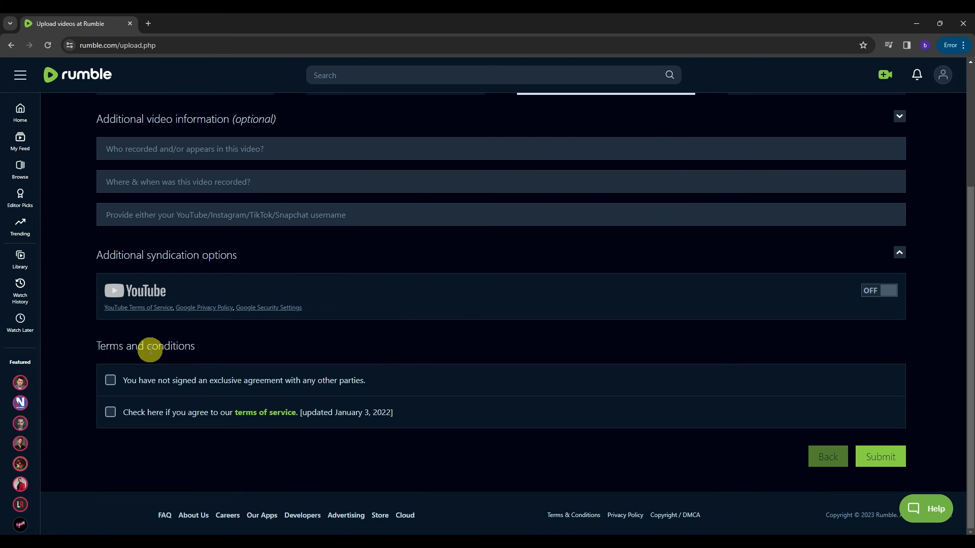
mouse_move(160, 349)
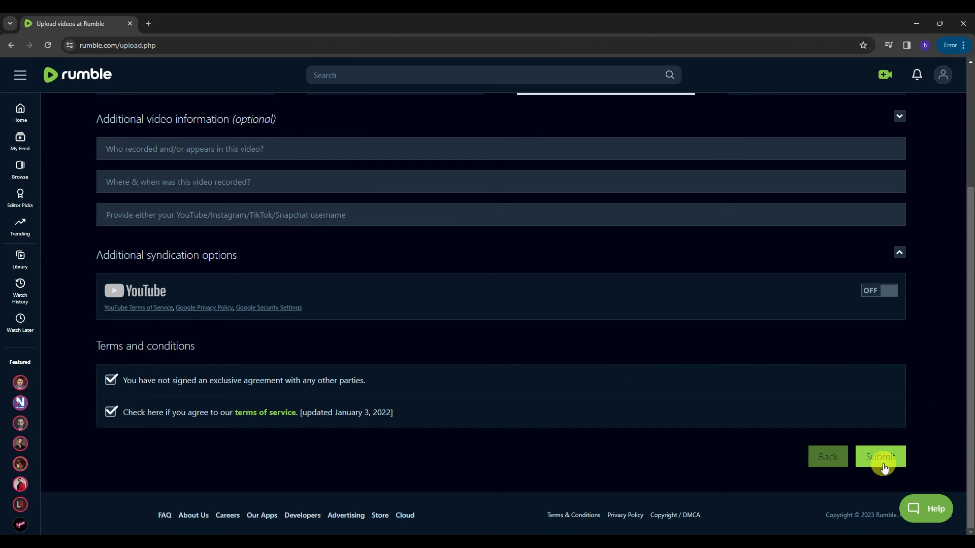
- Submit the video so Rumble shows Video Upload Complete with its direct link and embed codes
left_click(880, 457)
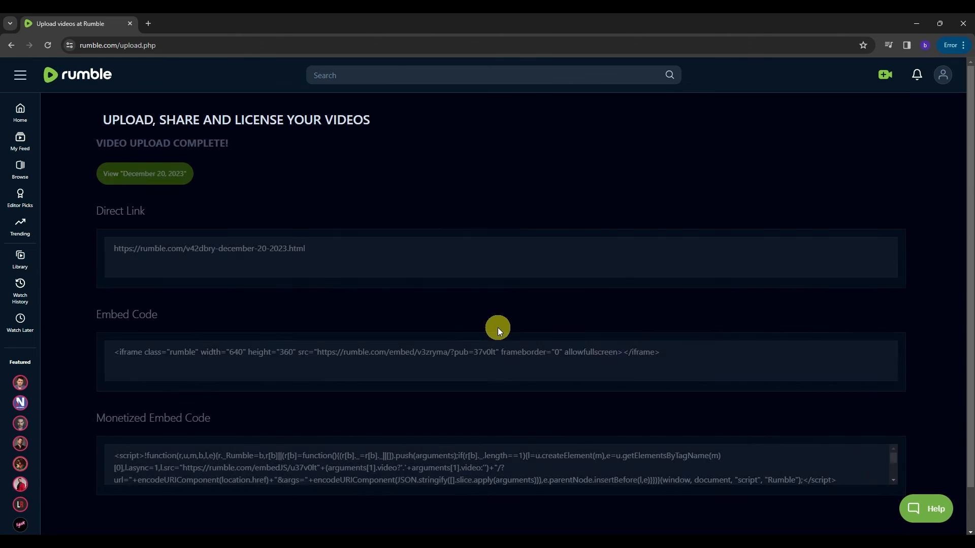
mouse_move(431, 307)
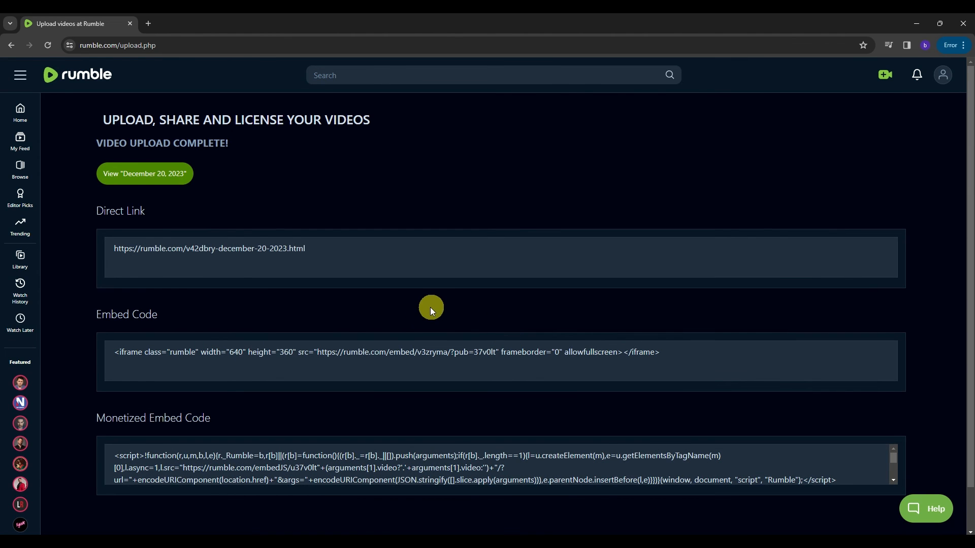
mouse_move(435, 300)
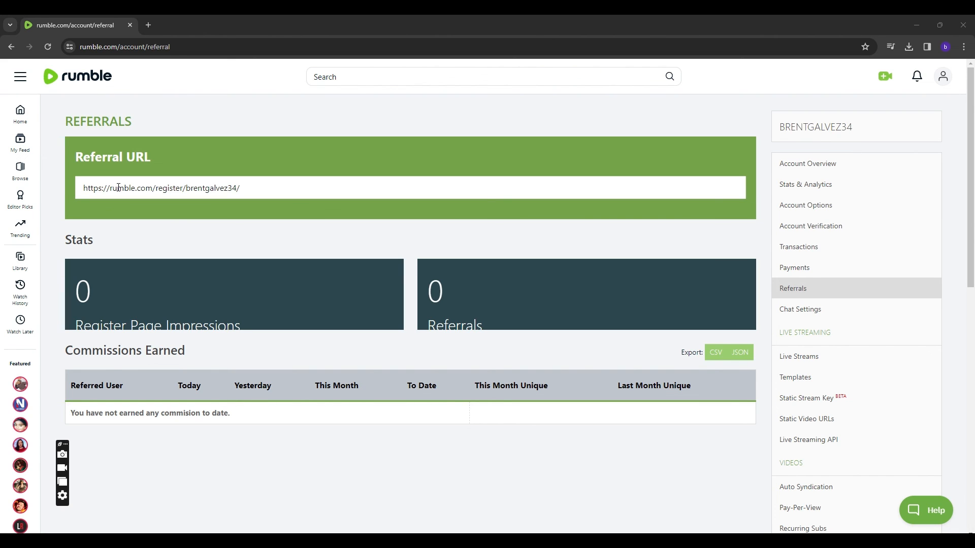
mouse_move(209, 193)
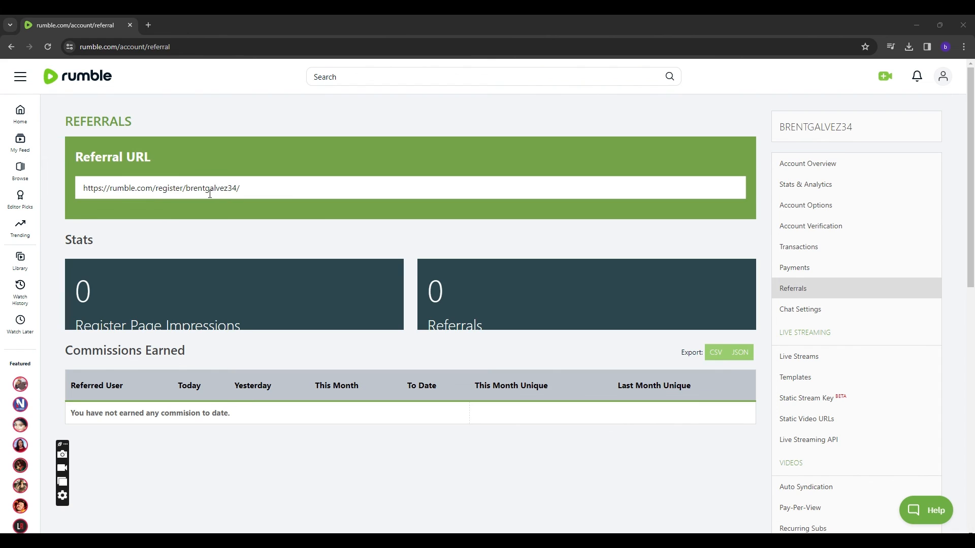
- Select the entire referral URL on the account Referrals page
triple_click(161, 187)
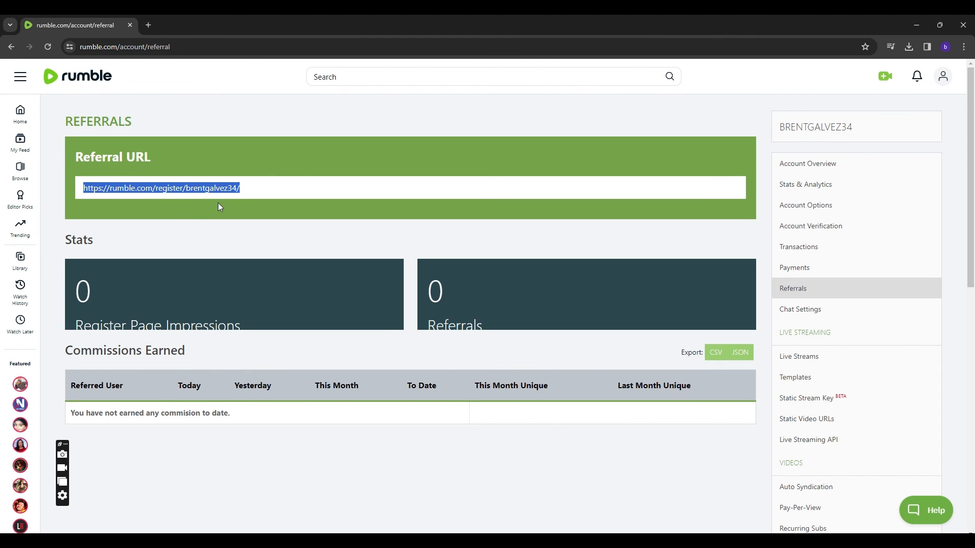